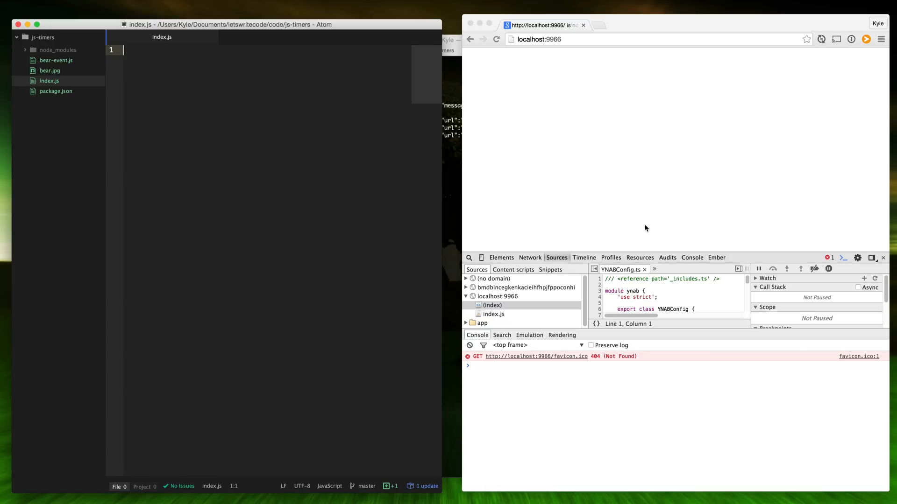
mouse_move(805, 319)
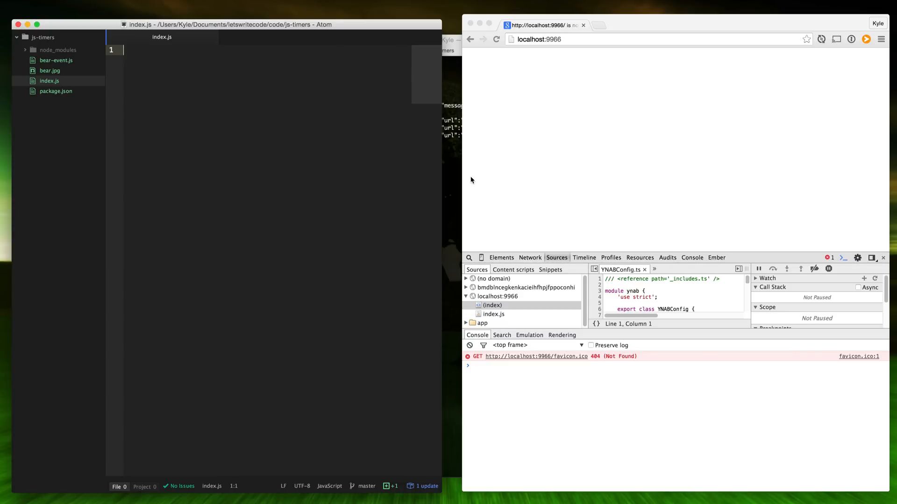
mouse_move(555, 138)
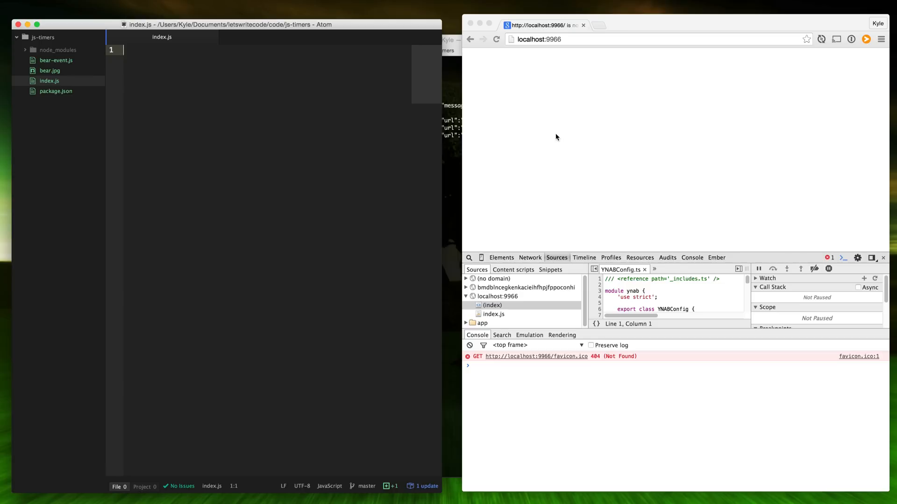
mouse_move(298, 163)
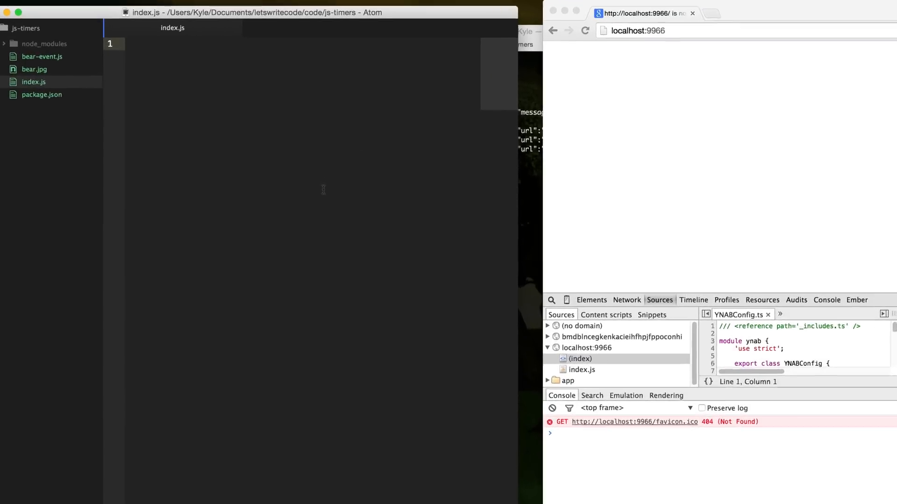
Step: Write a 1000 ms setTimeout in index.js logging 'im called after 1s'
type("setTimeout(function")
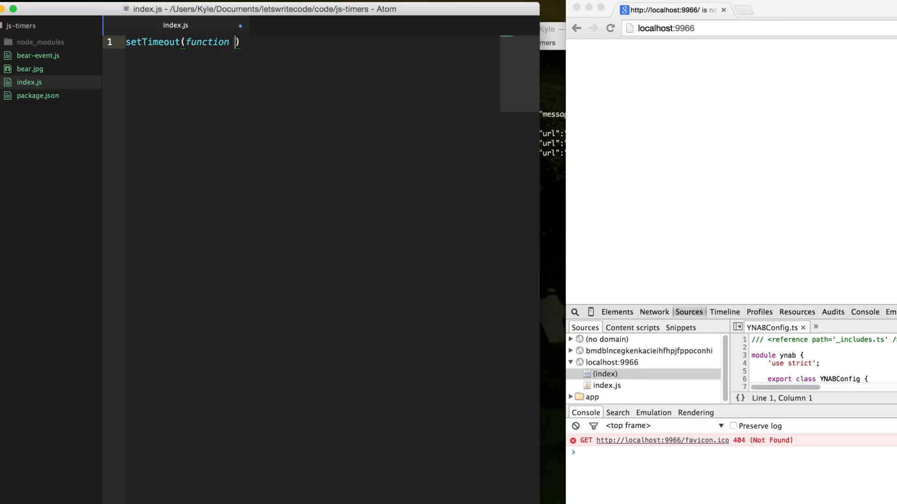
type("() {}, 1000)")
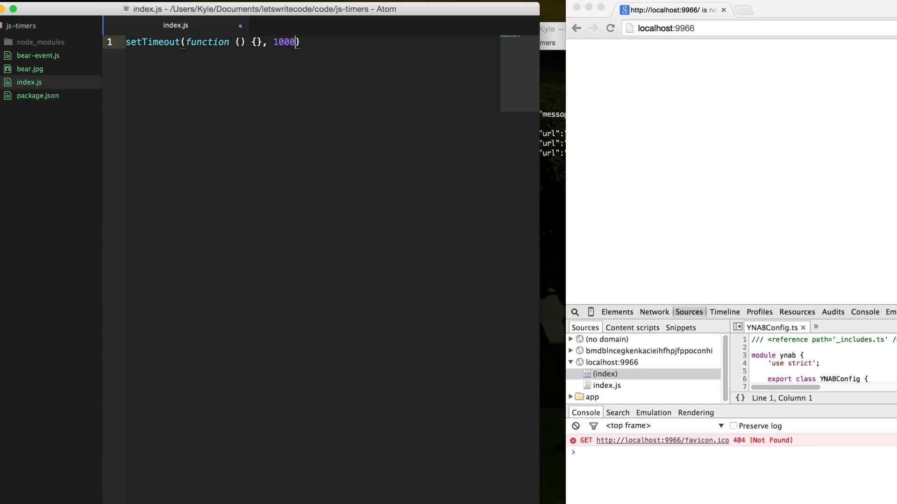
type(";")
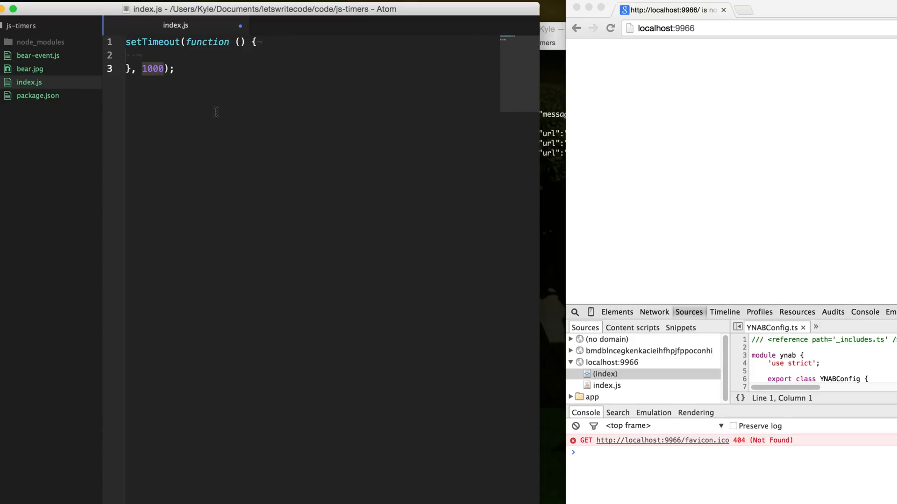
left_click(153, 69)
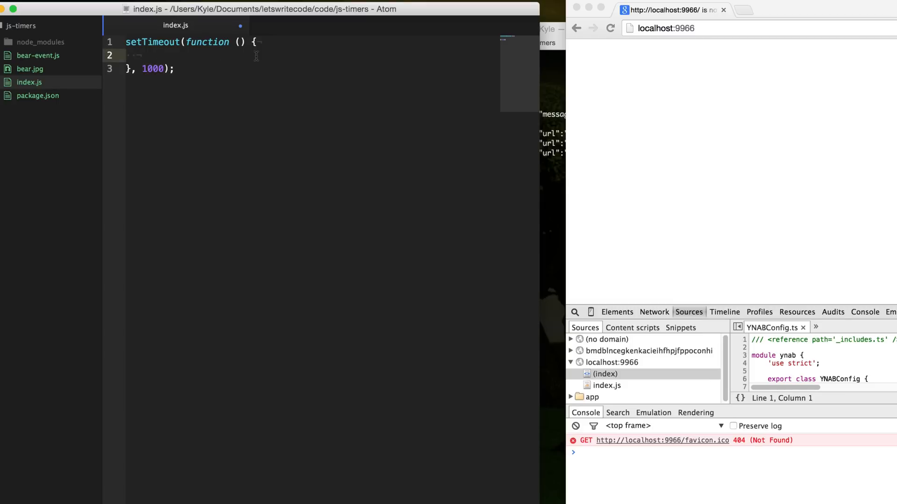
type("console.log('')")
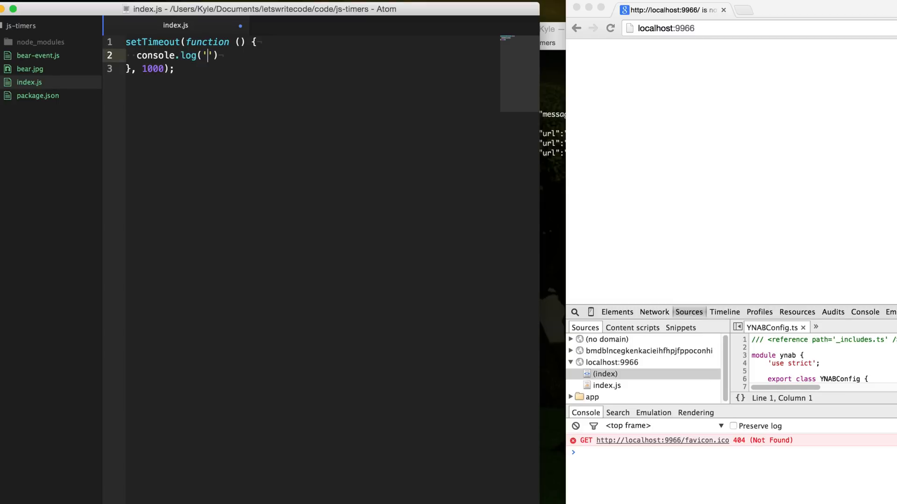
type("im calle")
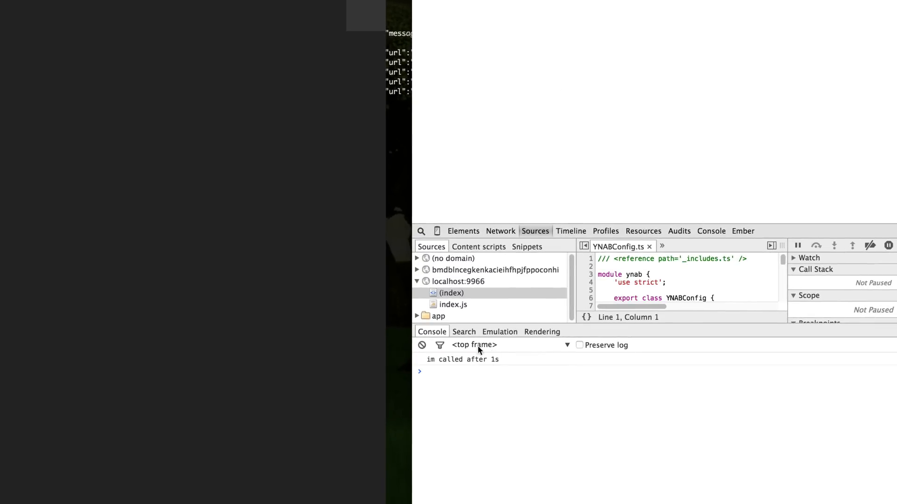
mouse_move(329, 274)
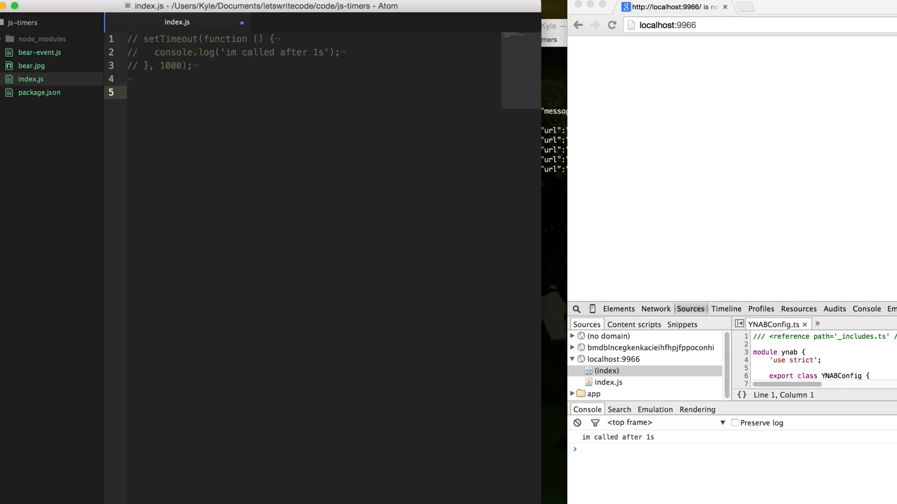
Step: Add a setInterval logging 'every 1s' every 1000 ms below the setTimeout
type("setInter")
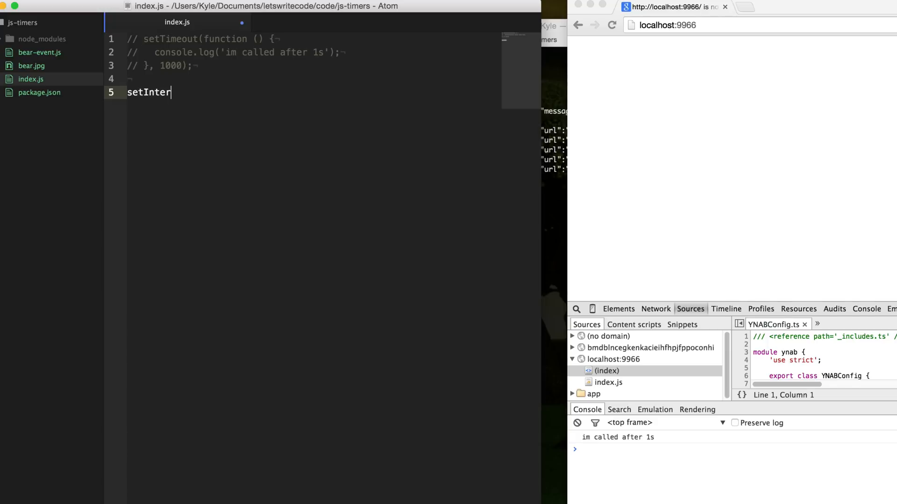
type("val(function () {})")
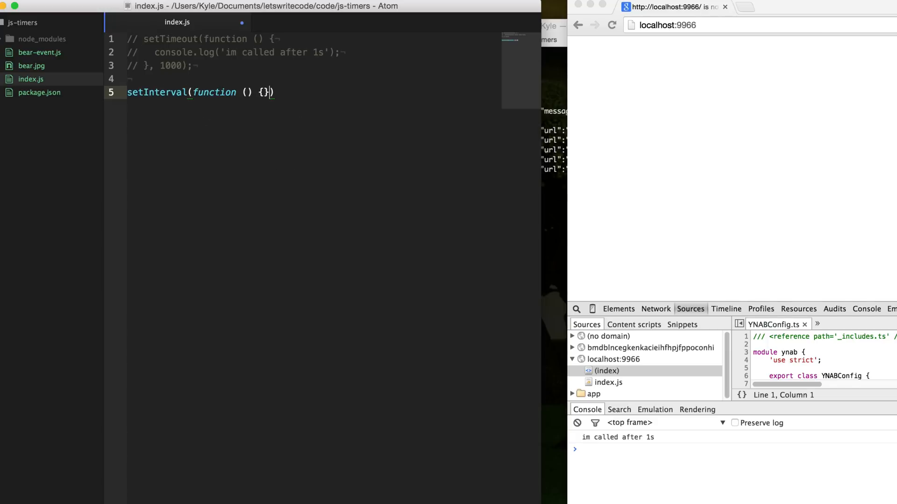
type(", 100);")
type("console.log('every 1s")
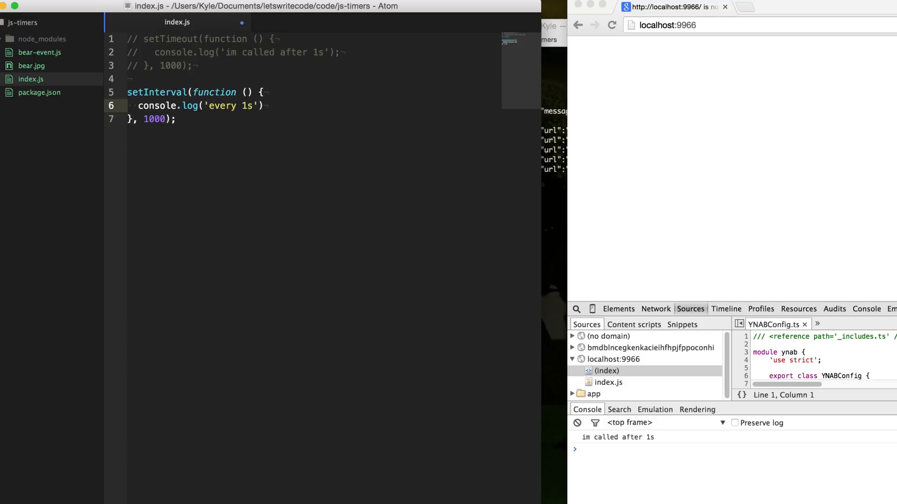
type(";")
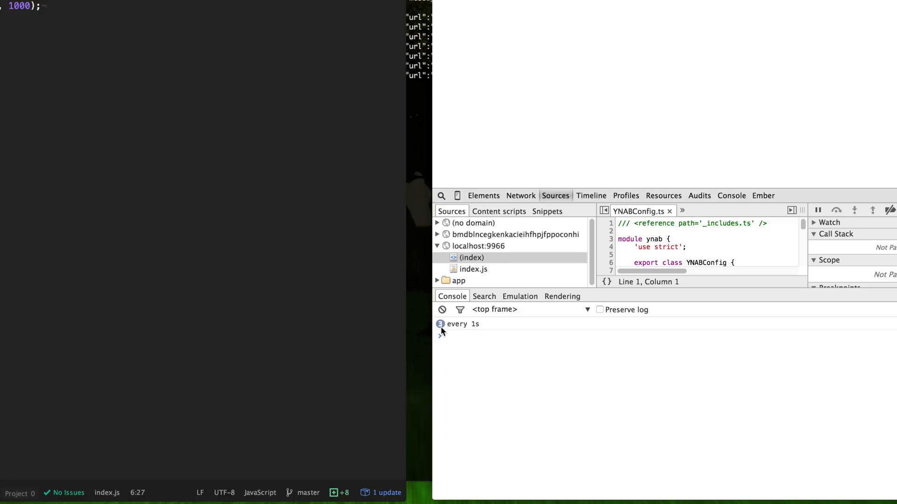
mouse_move(408, 235)
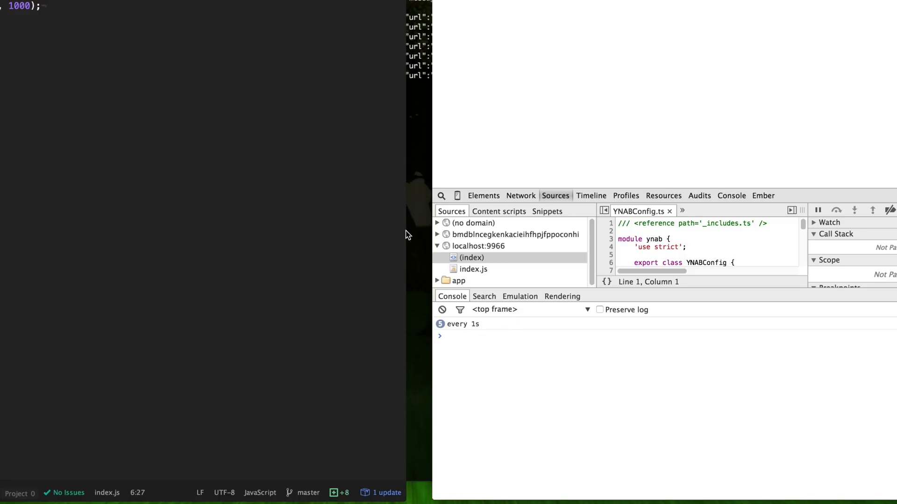
mouse_move(114, 145)
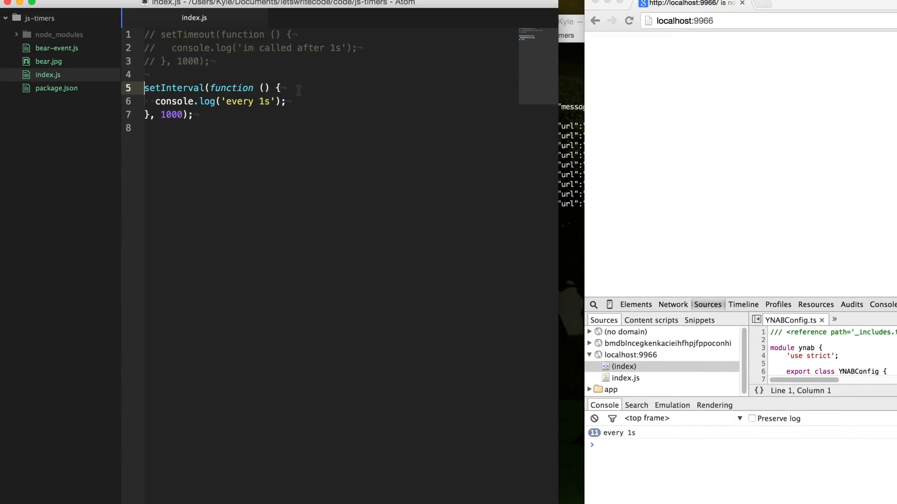
Step: Store the interval in var interval and add var count = 0
type("var interval =")
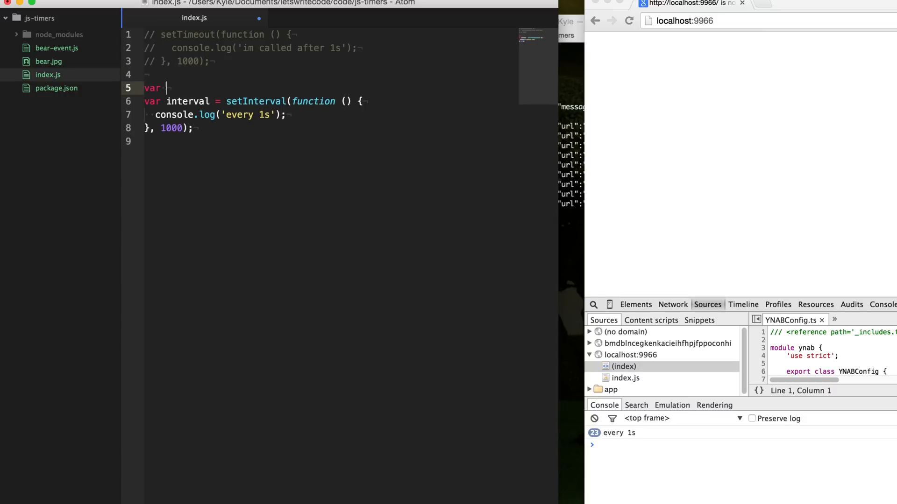
type("counter =")
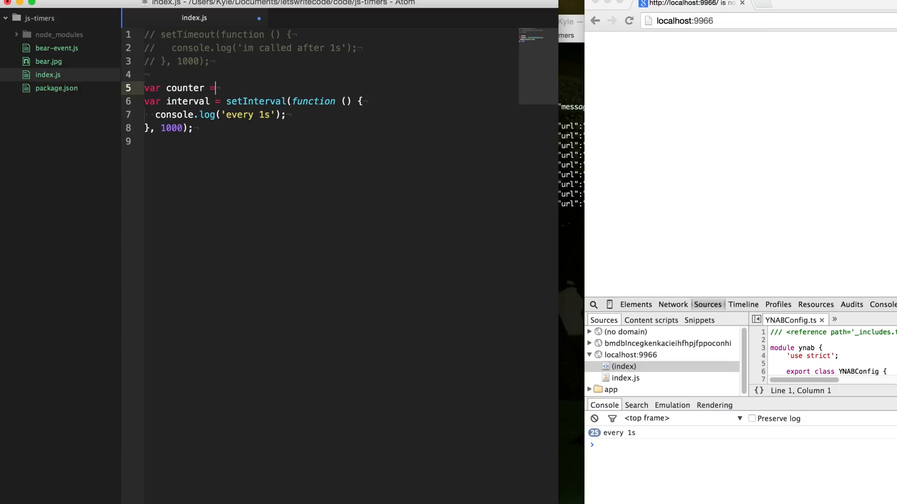
type("count = 0;")
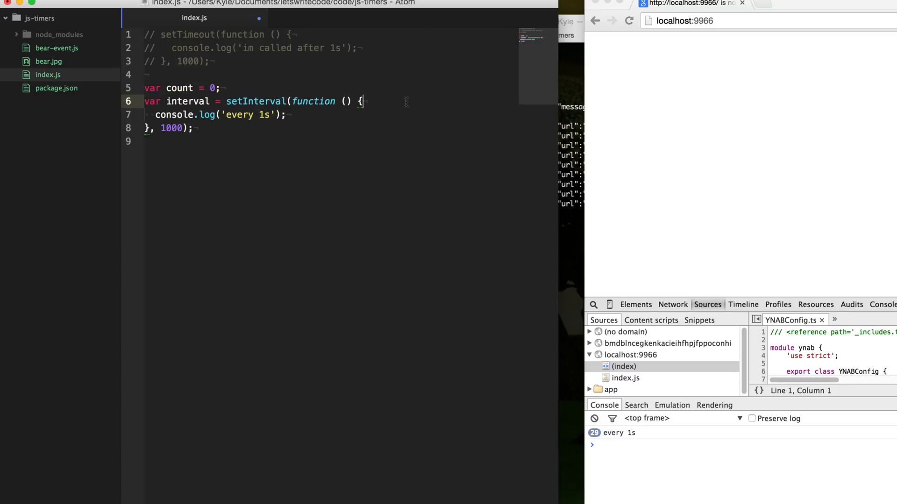
Step: Add if (count > 5) { clearInterval(interval); } inside the interval callback
type("if")
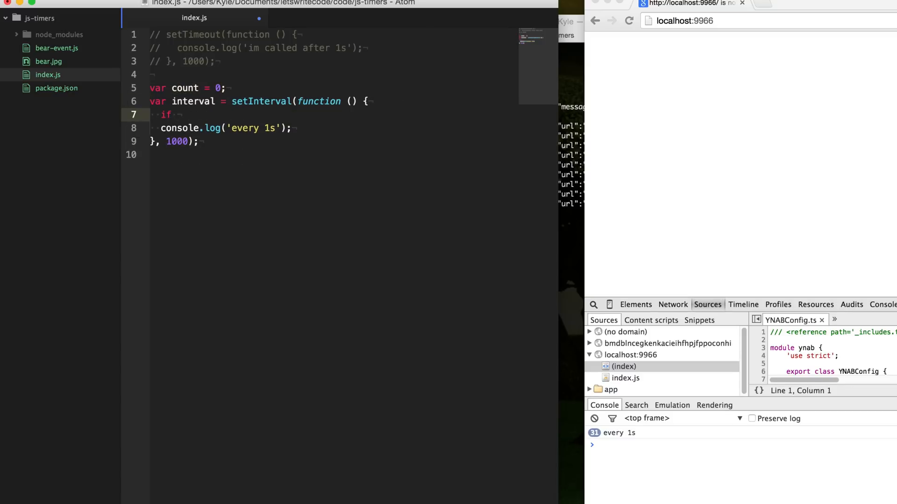
type("(count <")
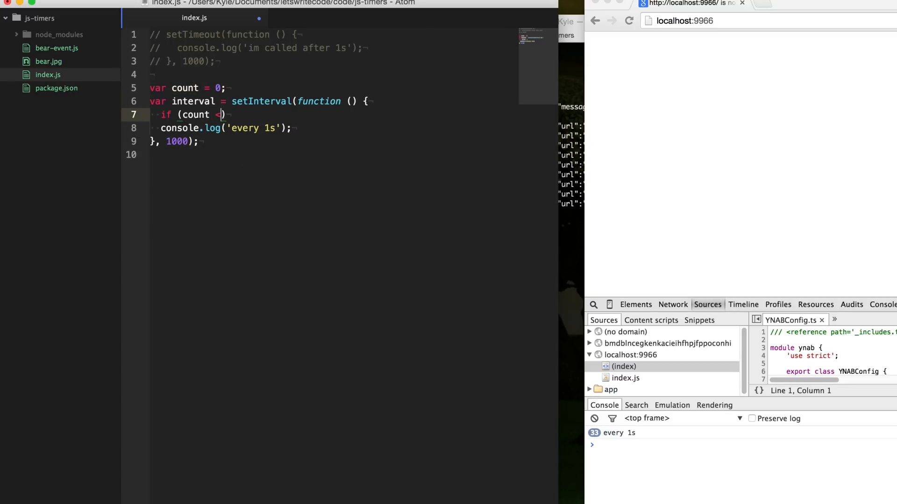
type("> 5) {}")
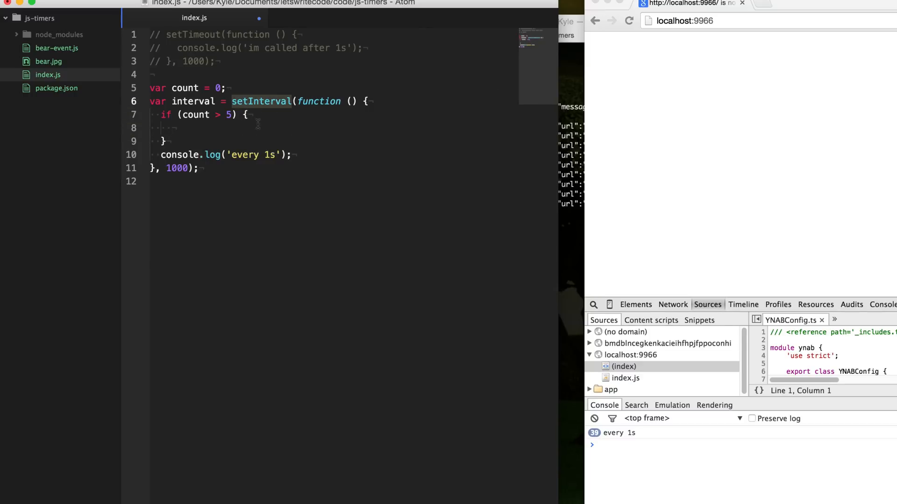
type("clearInter")
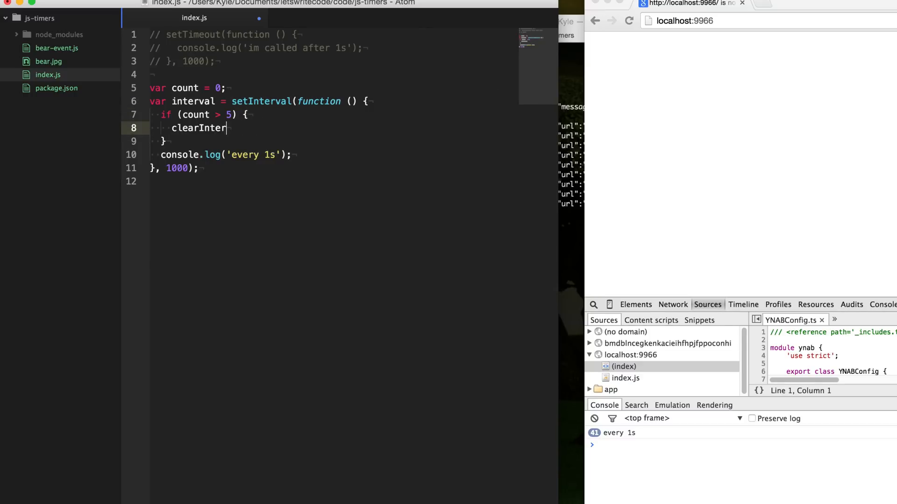
type("val()")
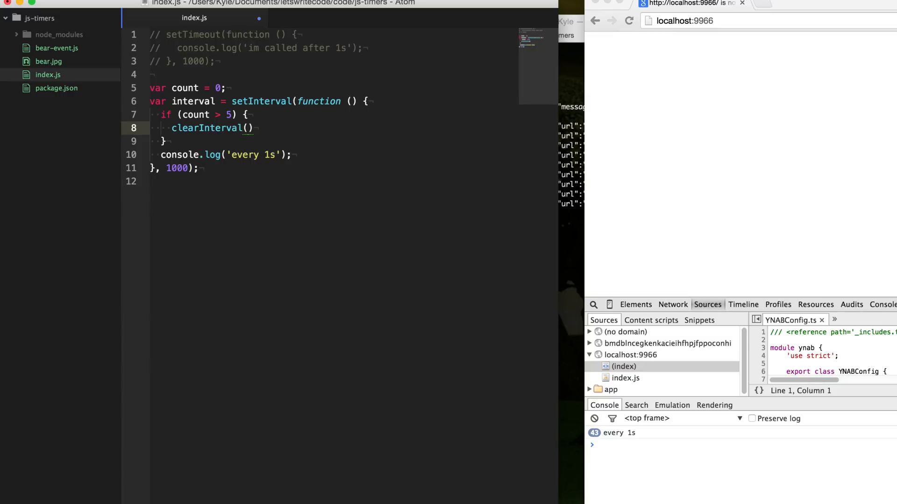
type("inte")
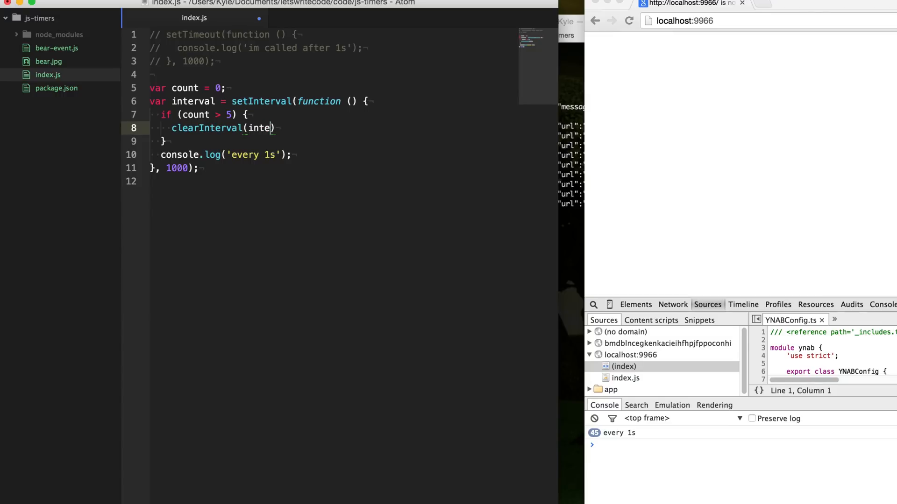
type("rval)")
type("count++;")
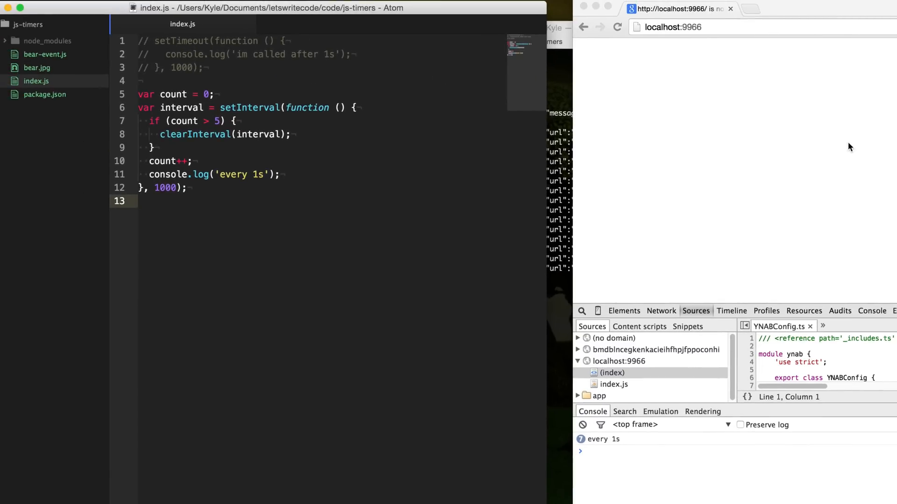
Step: Start a new setInterval line below the existing interval code
type("setInterval")
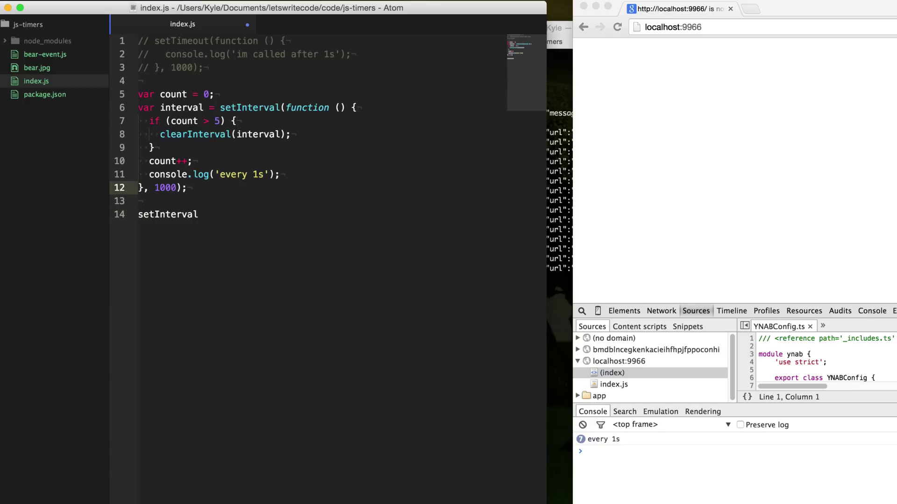
Step: Comment out the counting interval and add a 1000 ms setInterval calling getBear()
key("cmd+/")
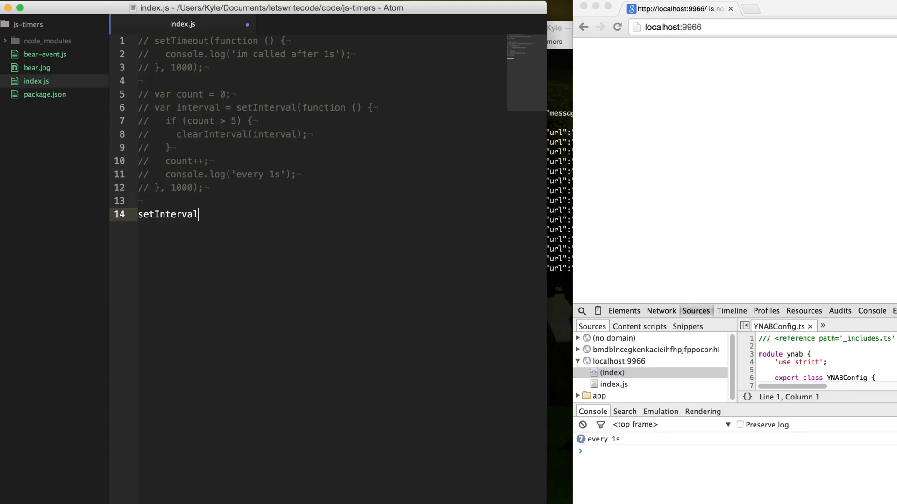
type("(function )")
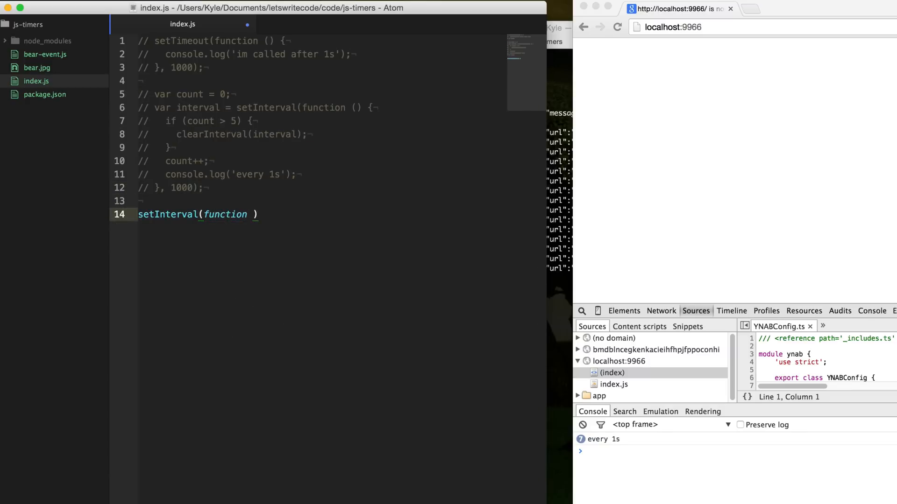
type("() {})")
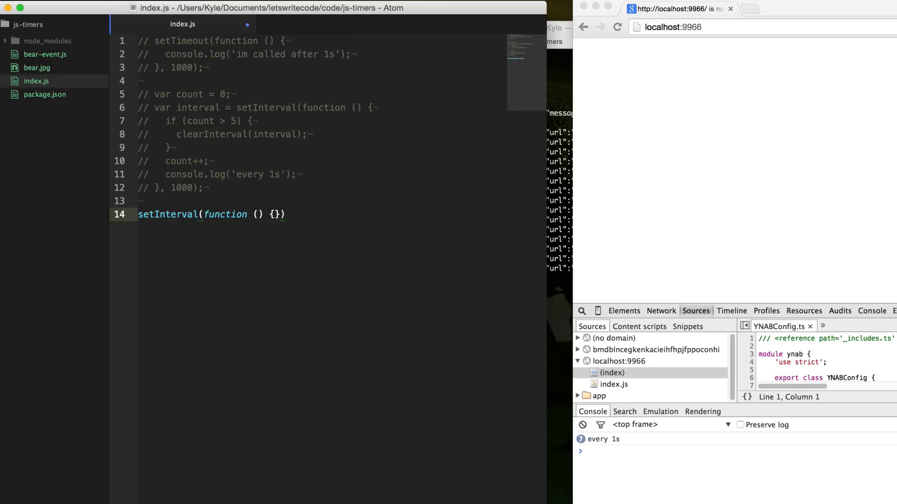
type(", 1000);")
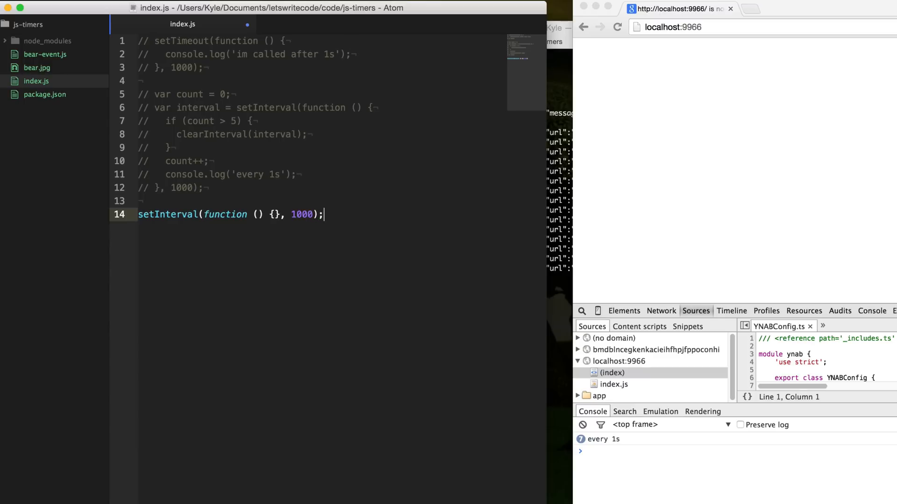
left_click(279, 214)
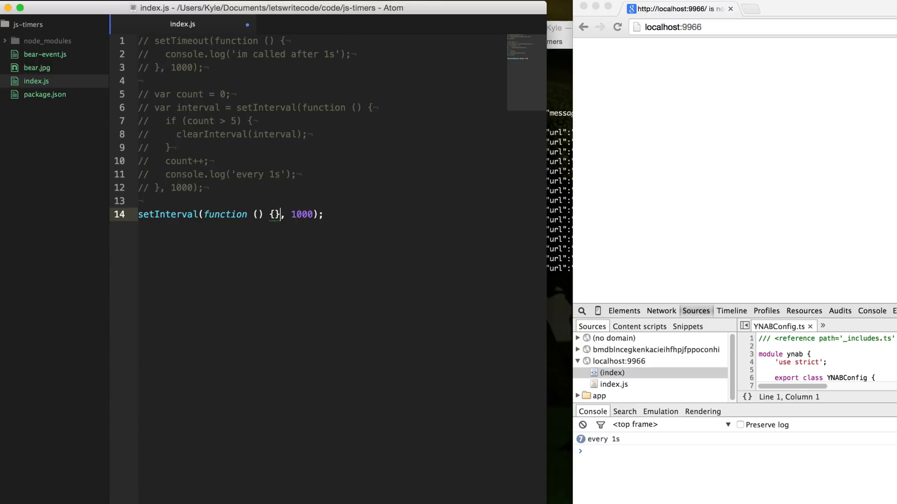
type("getBear();")
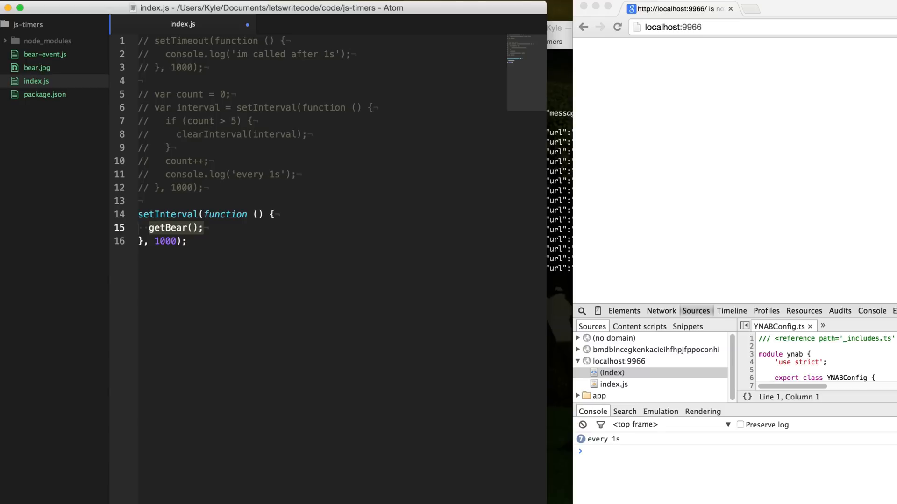
key("Return")
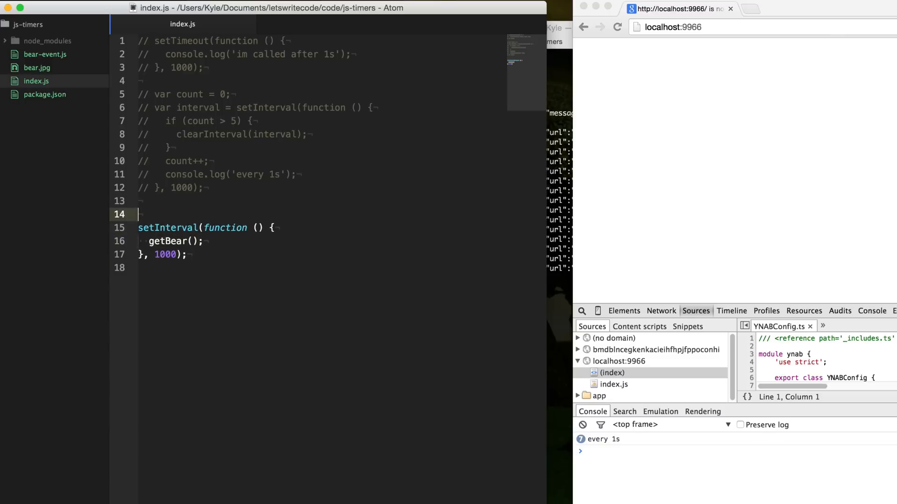
Step: Define getBear(callback) containing a setTimeout delayed by 3000 * Math.random()
type("function")
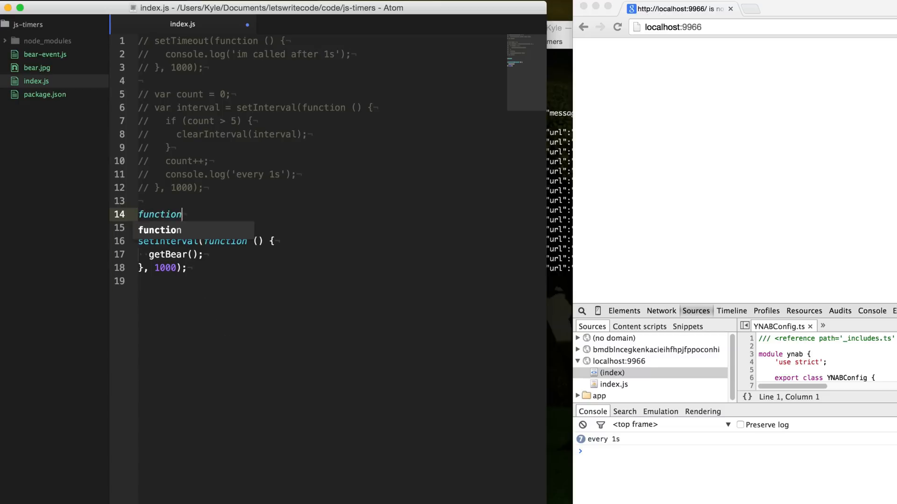
type("getBear ()")
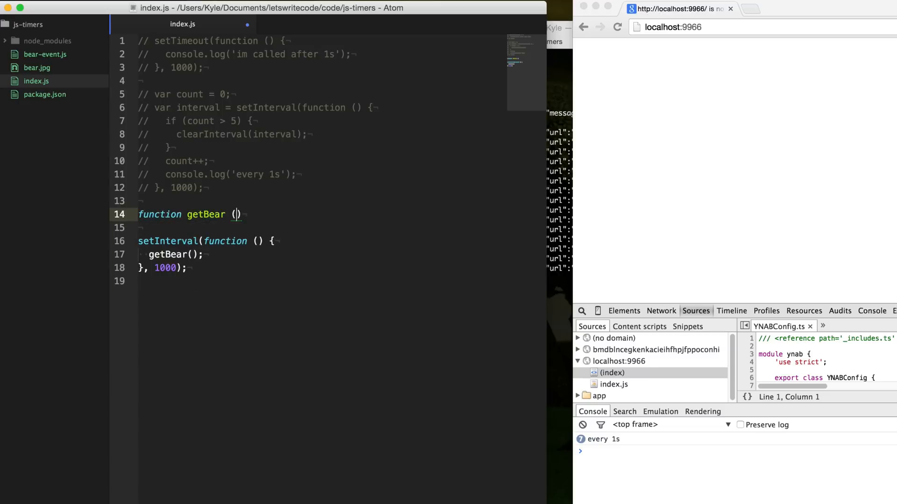
type("callback")
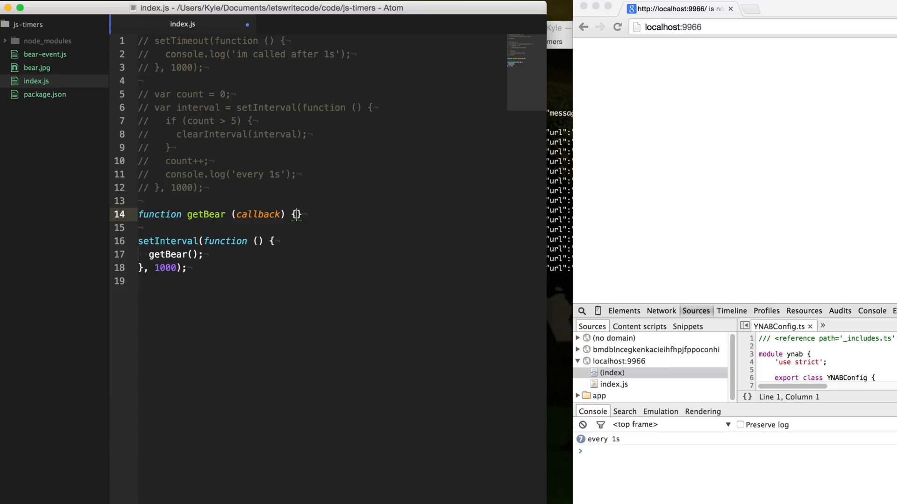
type("setTimeout(function (")
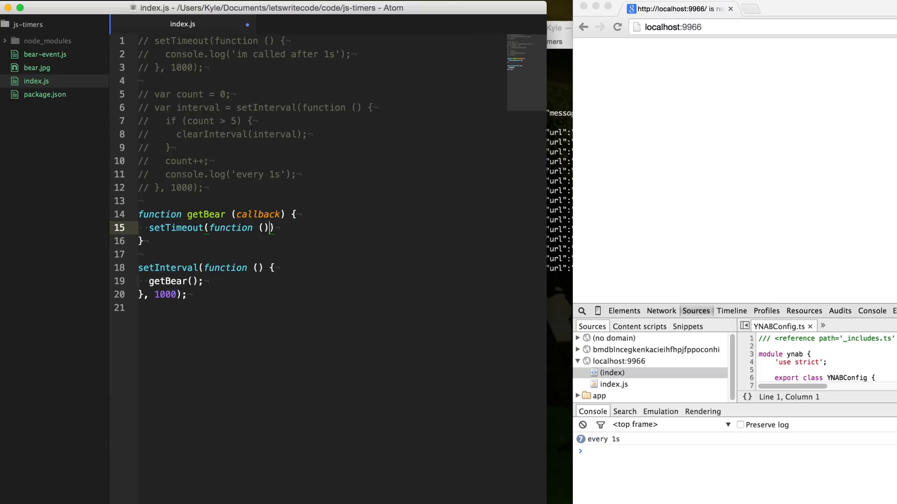
type("{}, 30)")
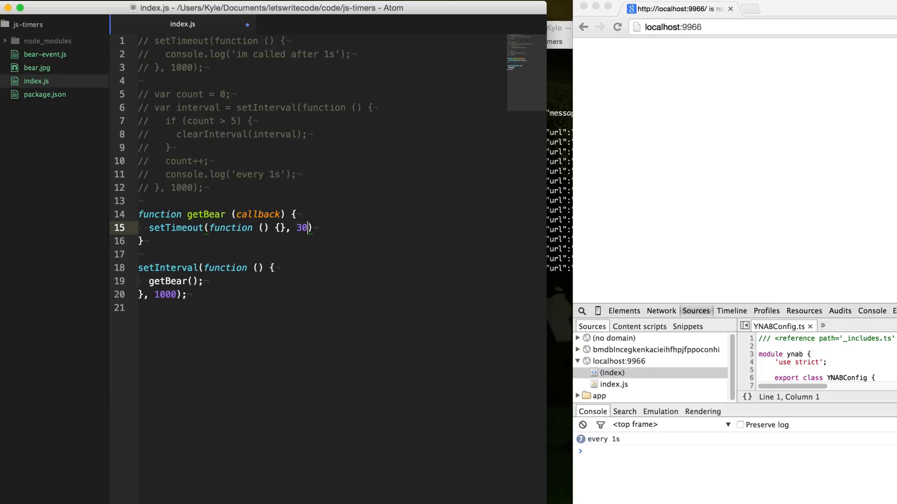
type("00")
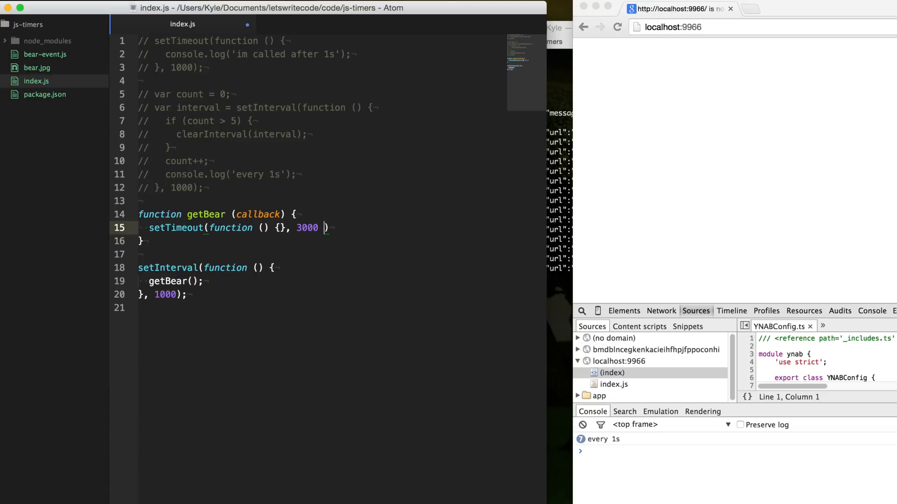
type("* Math.rando")
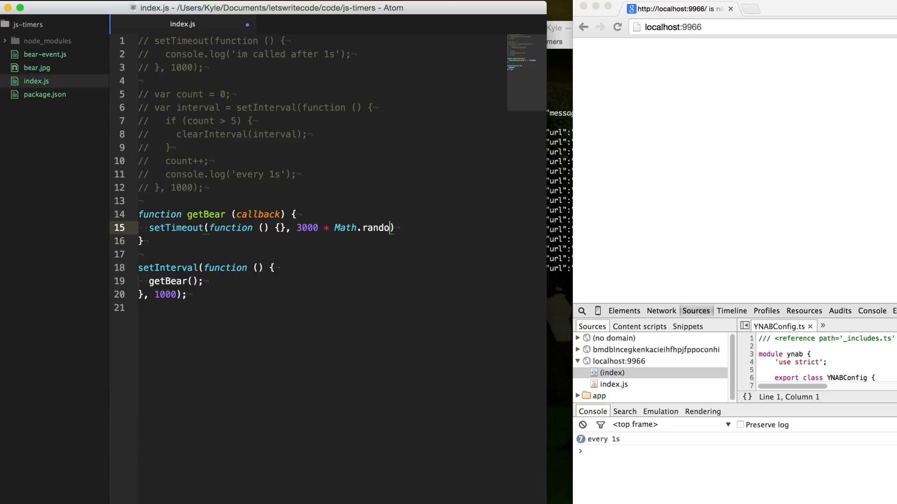
type("m());")
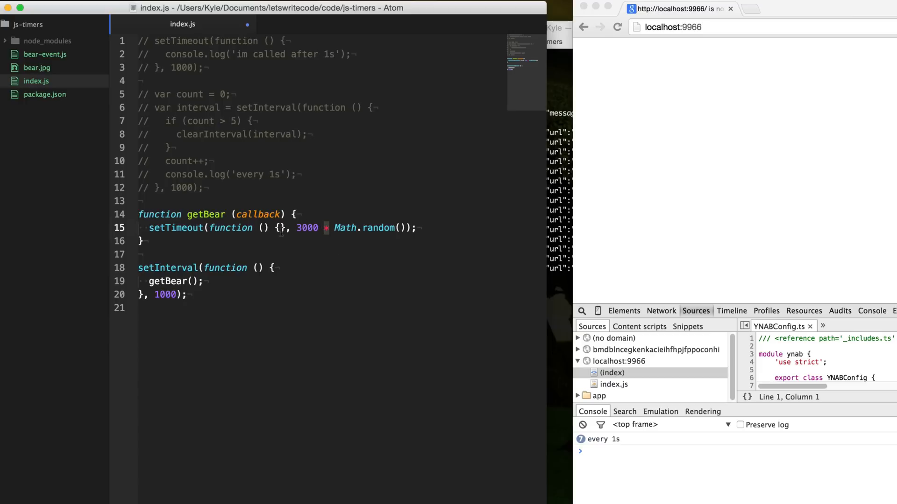
Step: Make the timeout log 'got bear' and call callback, passing getBear an empty function
type("conso")
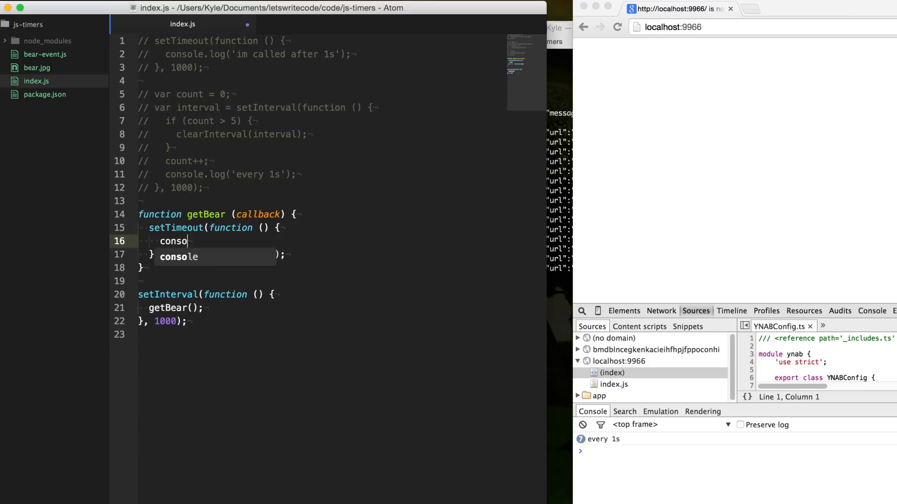
type("console.log('got')")
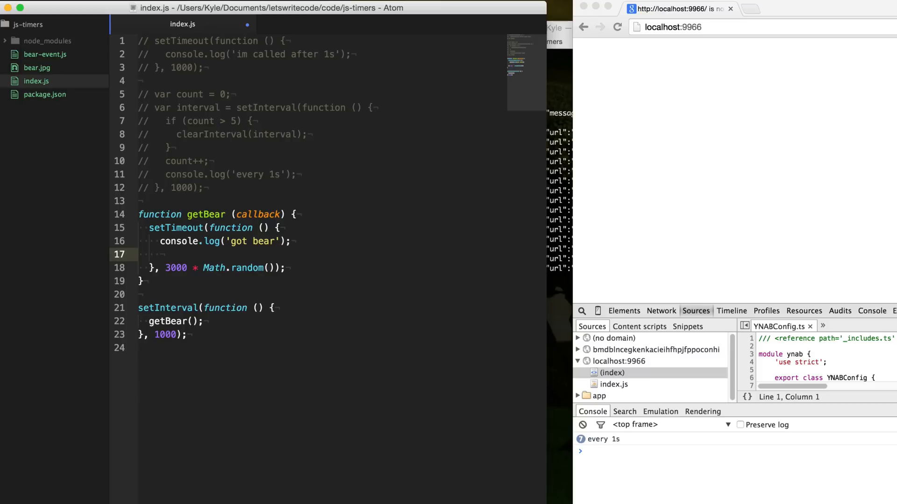
type("callback();")
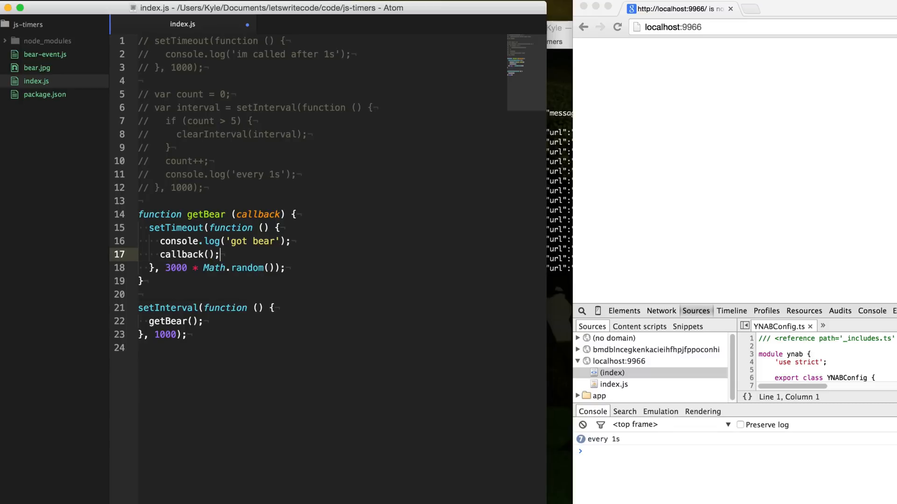
type("function () {")
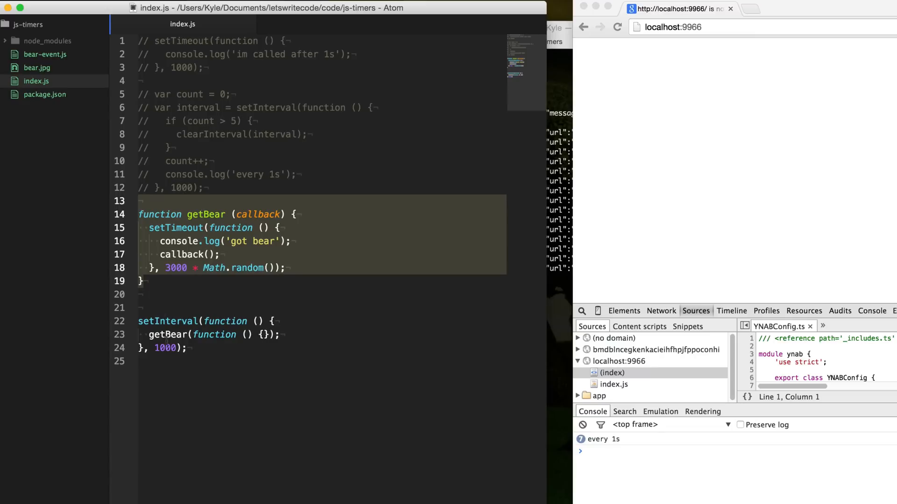
Step: Watch Chrome log 'got bear' repeatedly, then return to the line above setInterval
left_click(204, 347)
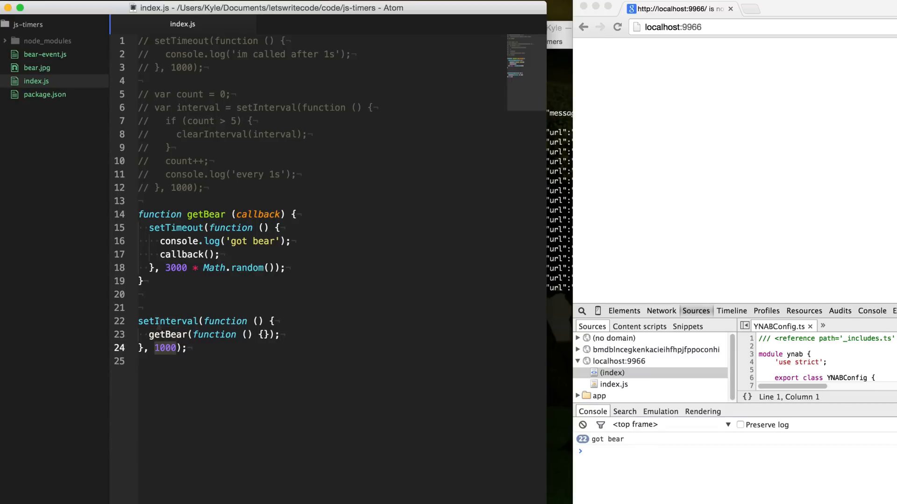
left_click(140, 308)
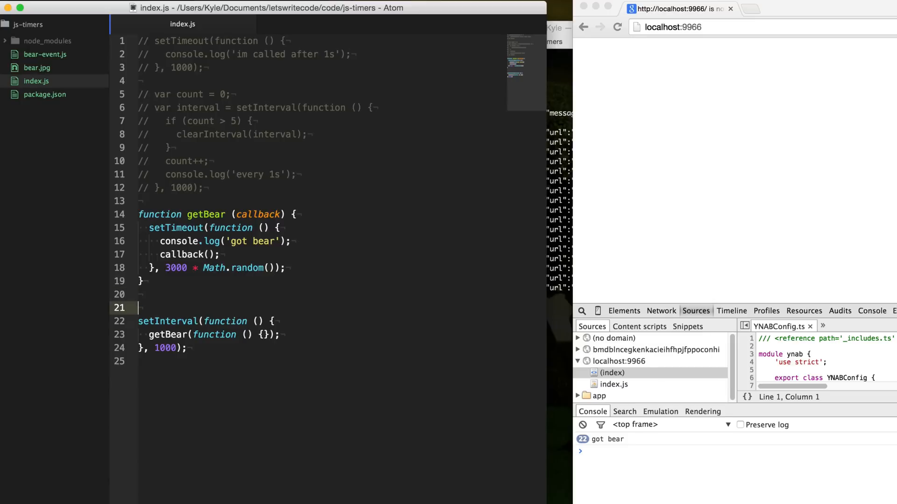
Step: Define a poll function that calls getBear with an empty callback
type("function pol")
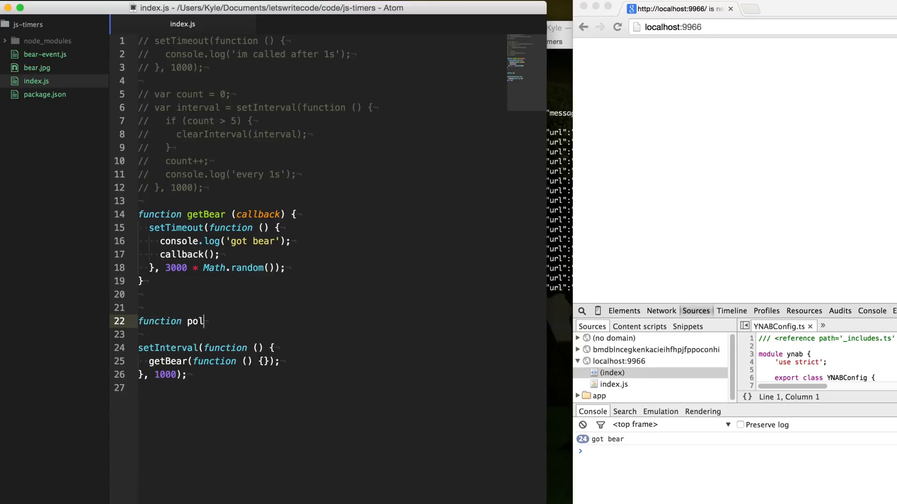
type("l () {")
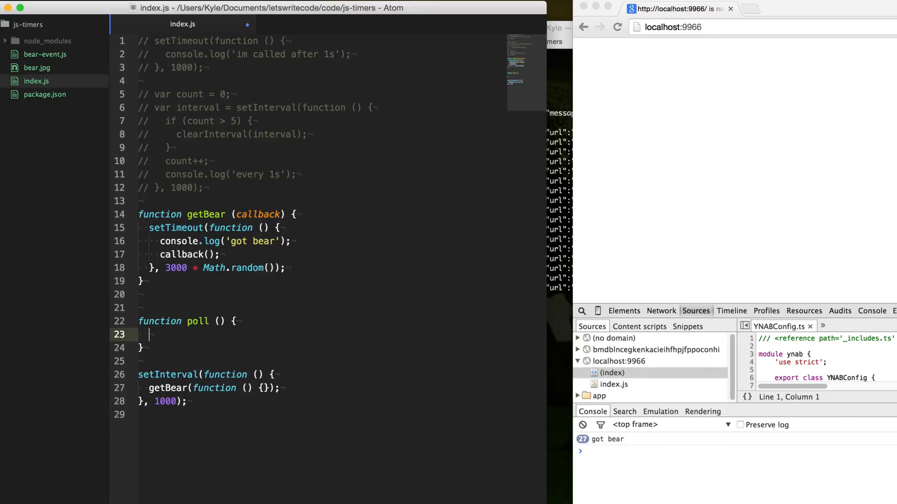
type("getBear()")
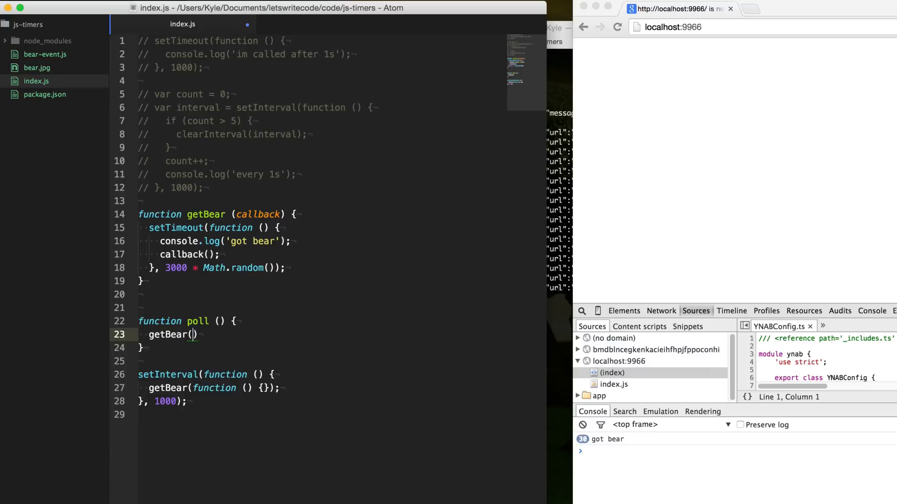
type("function () {},")
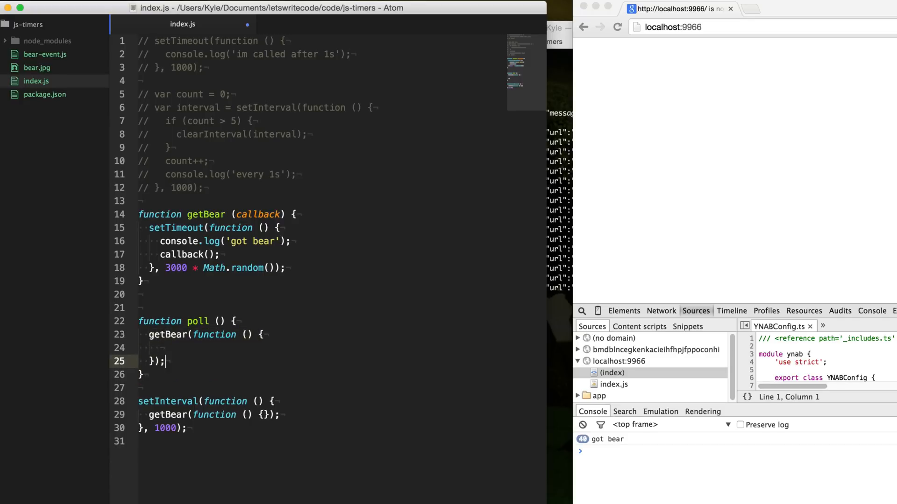
Step: Reschedule poll with setTimeout(poll, 1000) inside the getBear callback
left_click(150, 321)
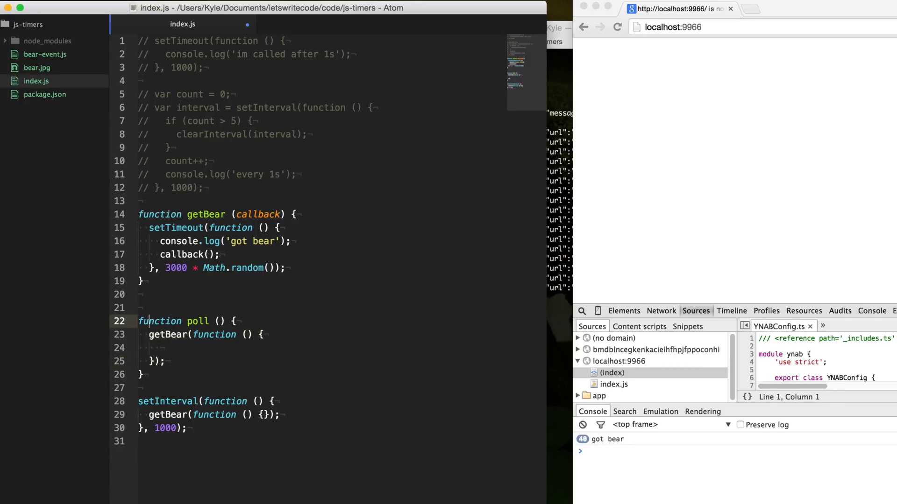
type("setTimeoutp")
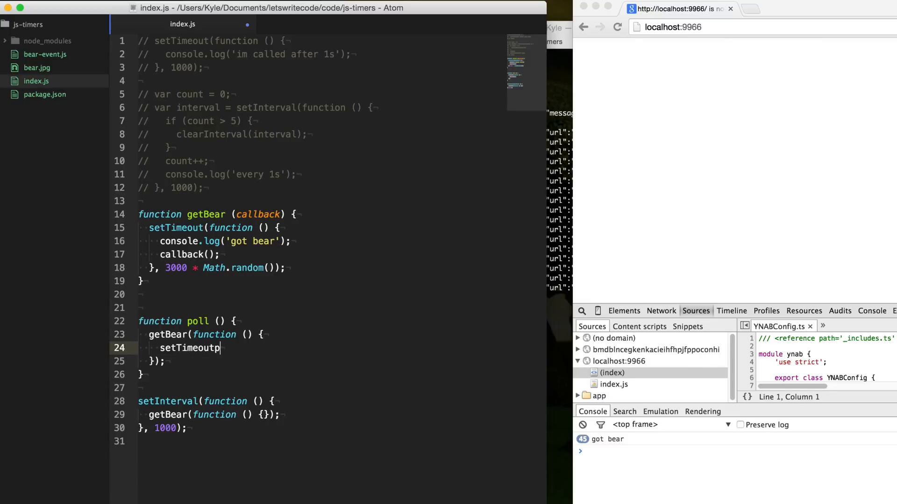
type("(poll")
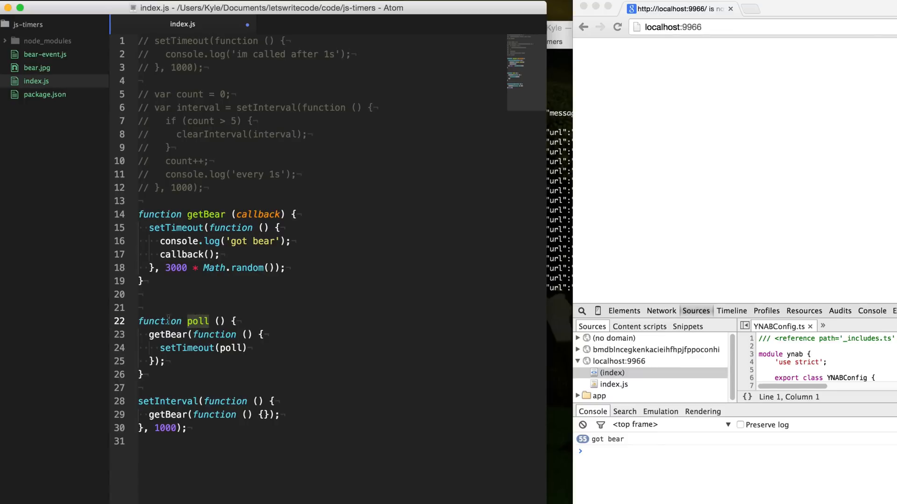
key("Enter")
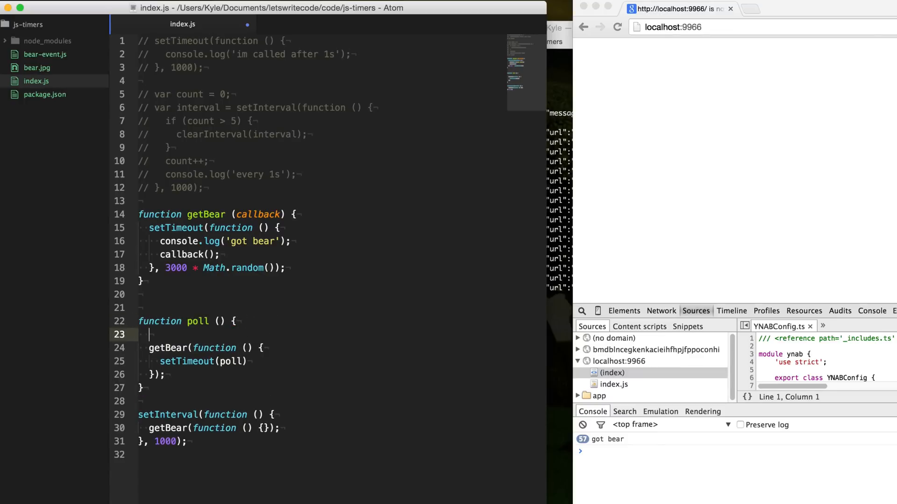
type("var poll =")
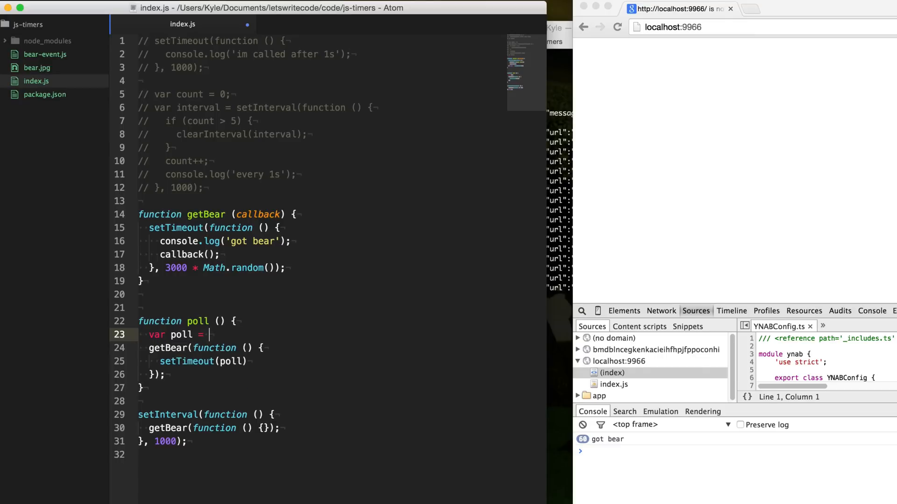
type("function ()")
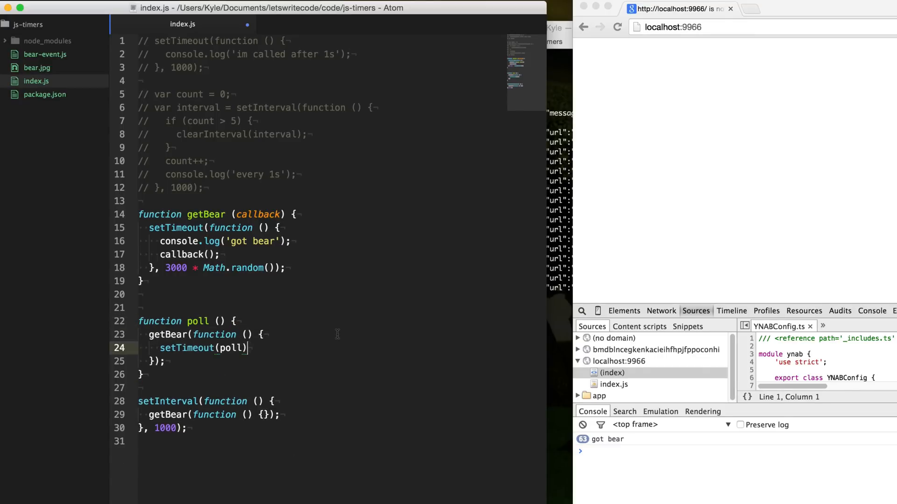
type(", 1000")
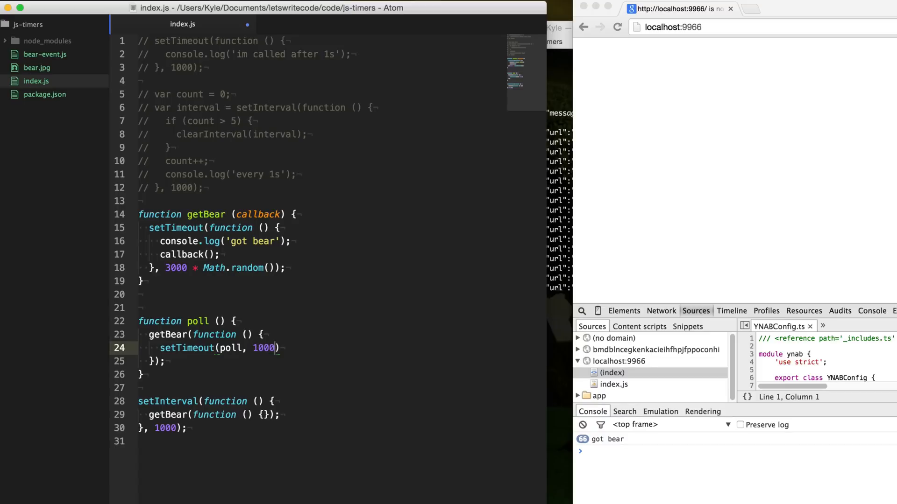
type(";")
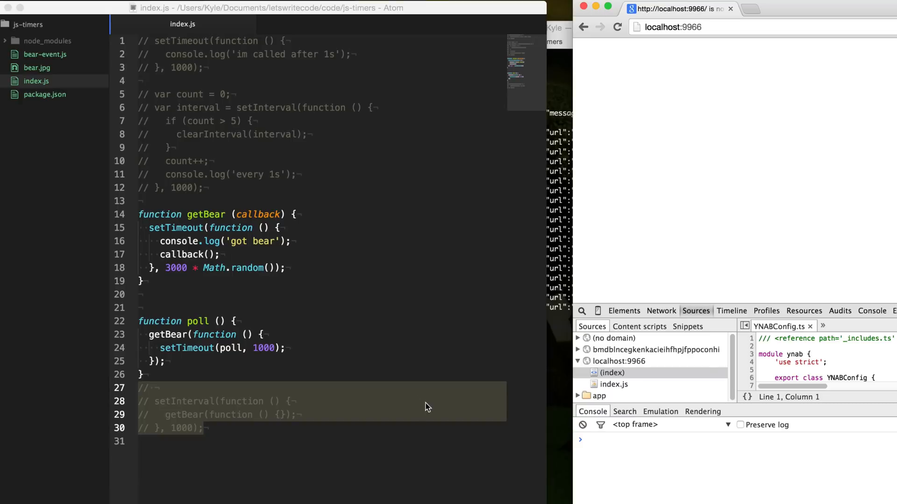
mouse_move(626, 461)
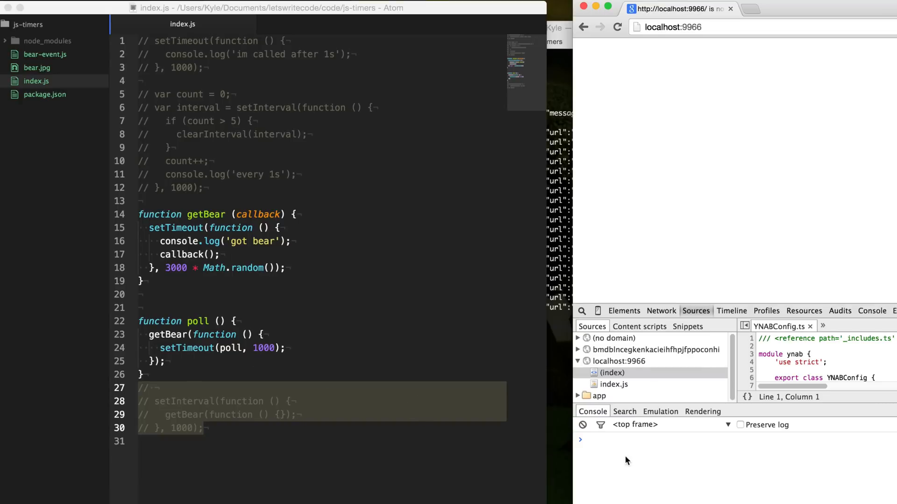
mouse_move(264, 317)
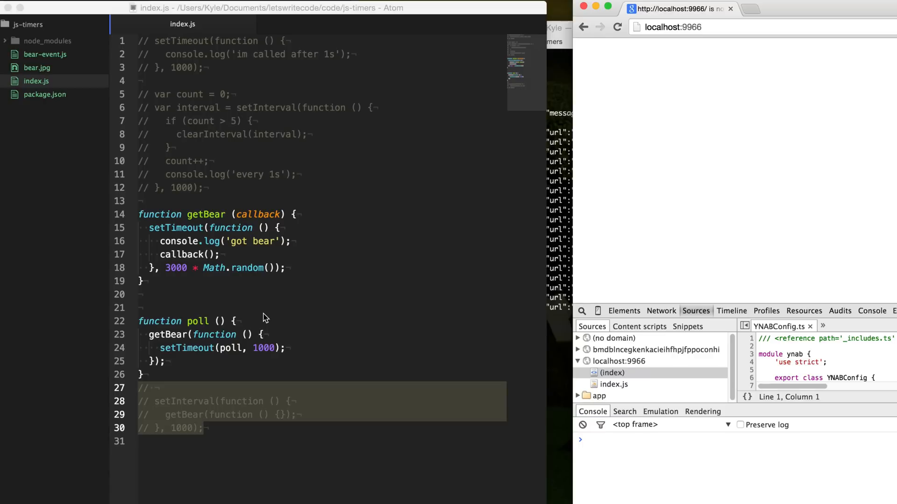
mouse_move(198, 377)
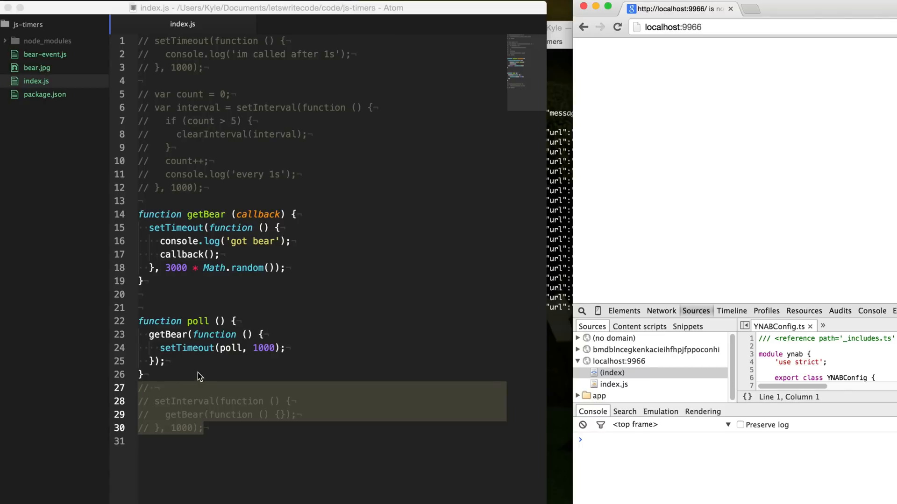
Step: Add a poll(); call below the poll function and save
key("enter")
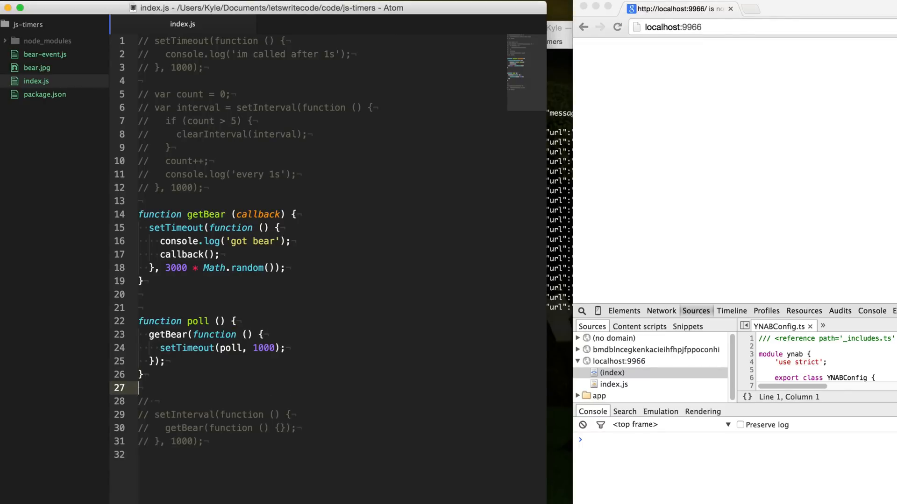
type("poll();")
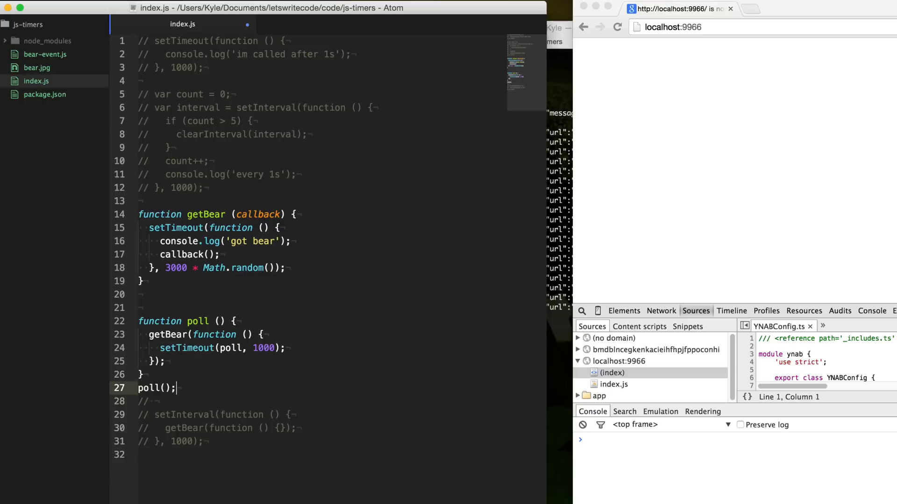
key("Return")
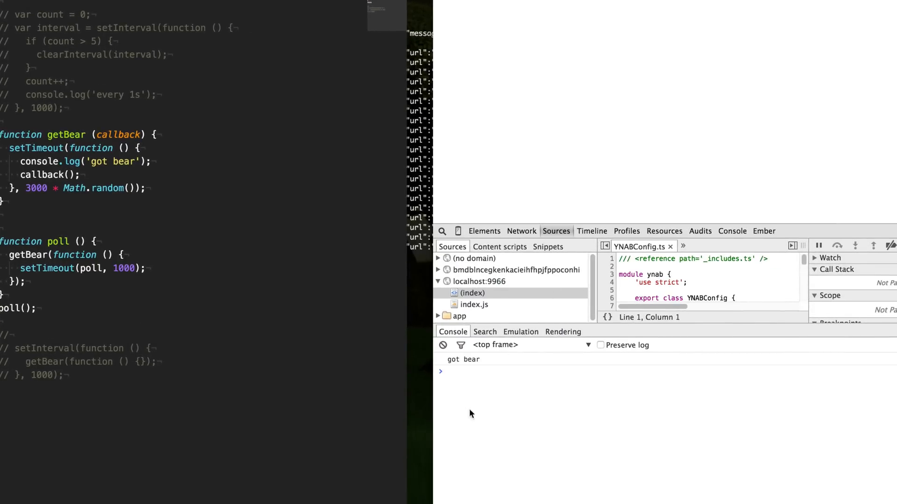
mouse_move(468, 369)
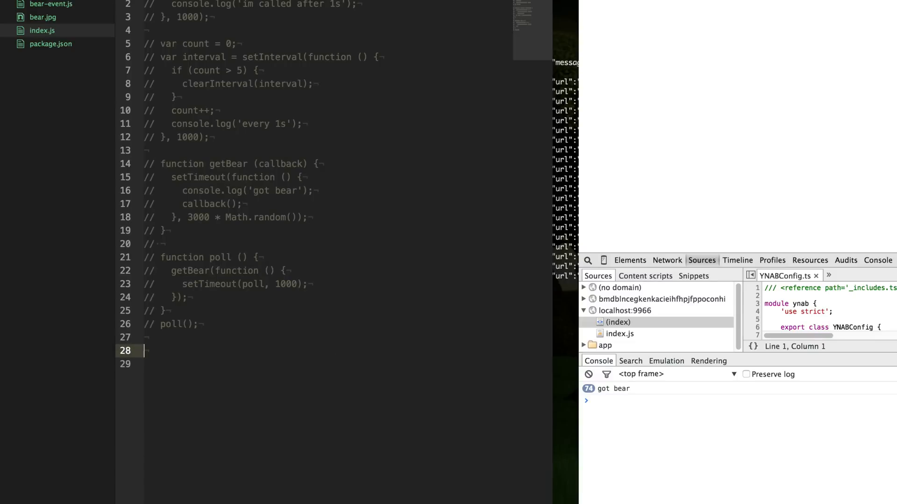
Step: Create var bear = new Image() with src '/bear.jpg'
type("var bear =")
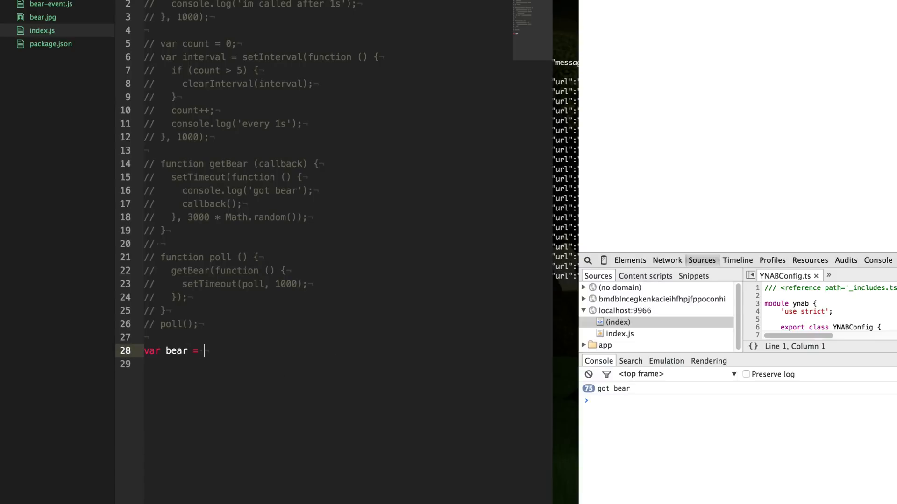
type("new Image")
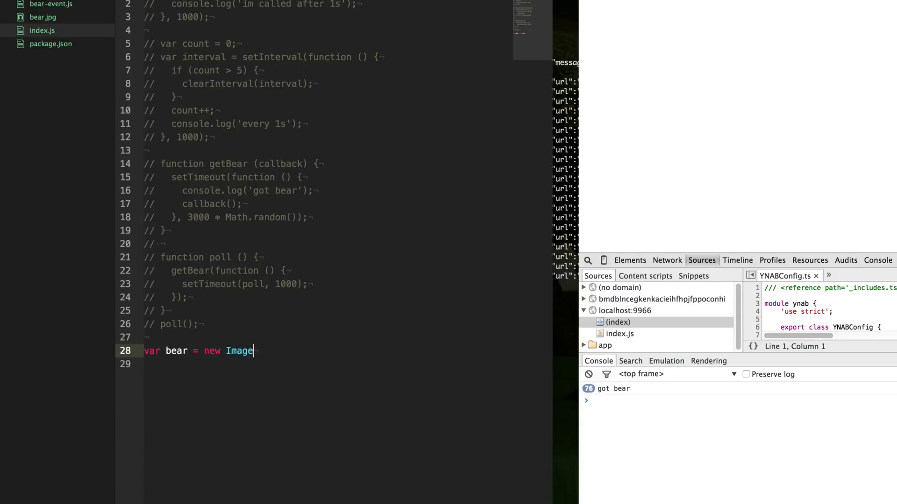
type("();")
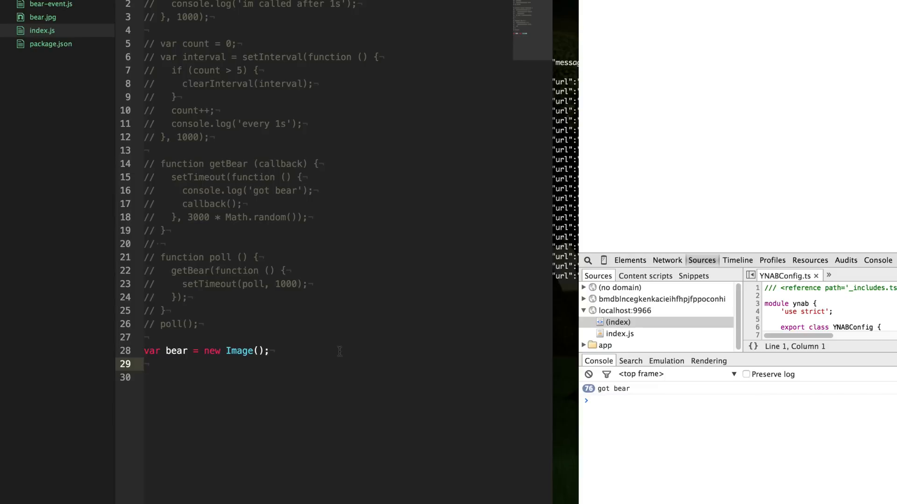
type("bear.src = '")
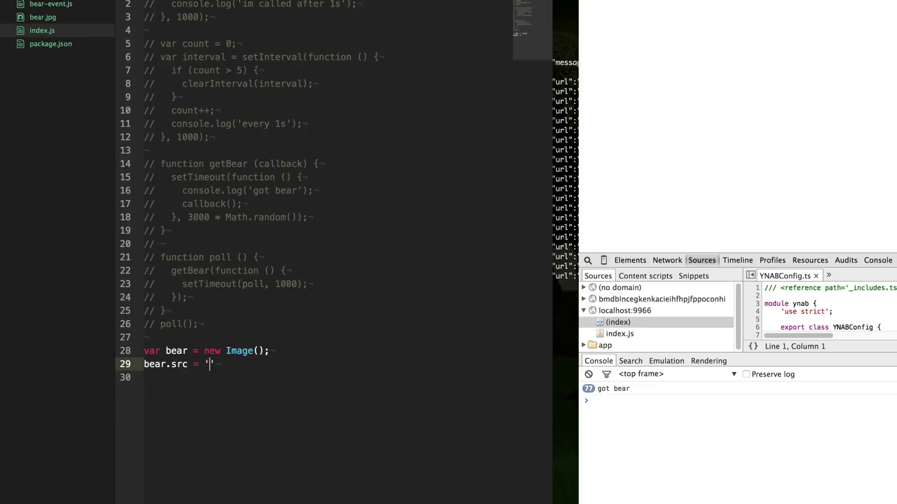
type("/bear.jpg';")
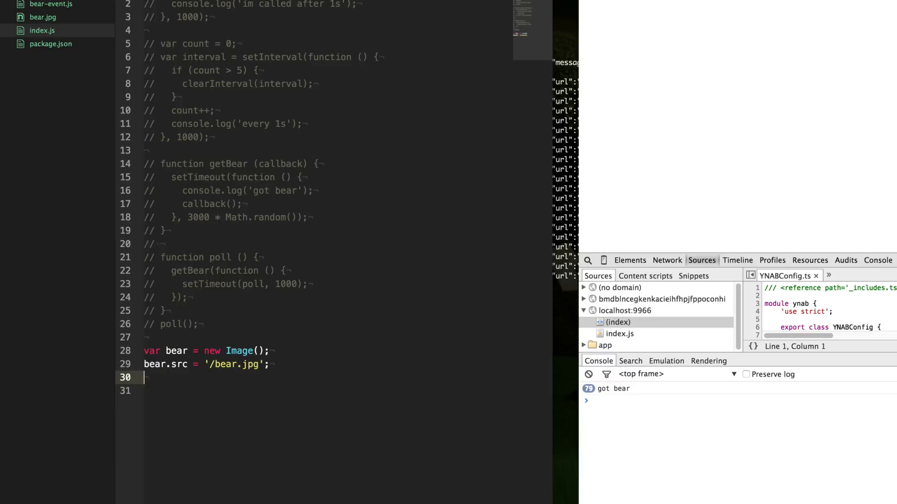
Step: Set the bear's style position to absolute and append it to document.body
type("bear.style")
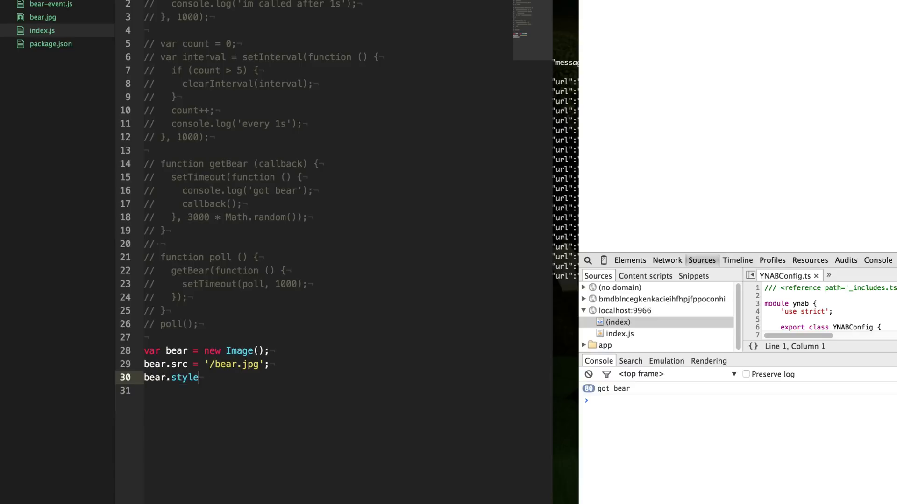
type(".post")
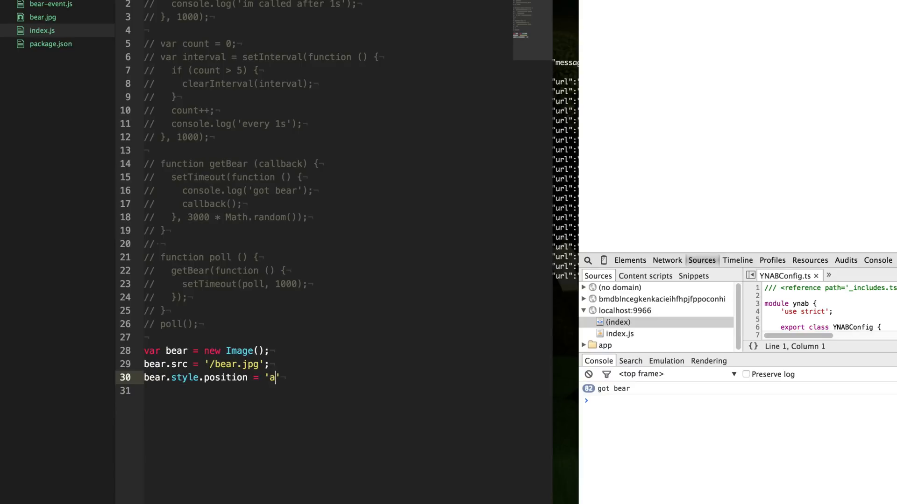
type("bsolute';")
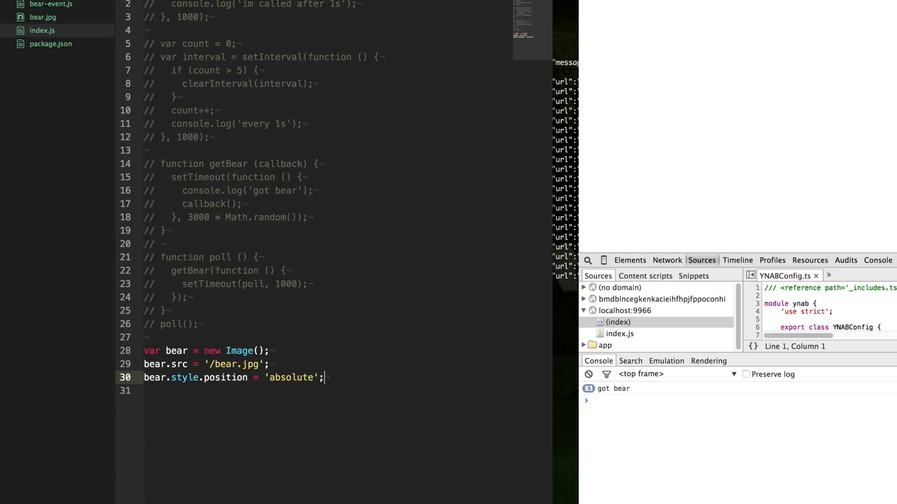
type("document.")
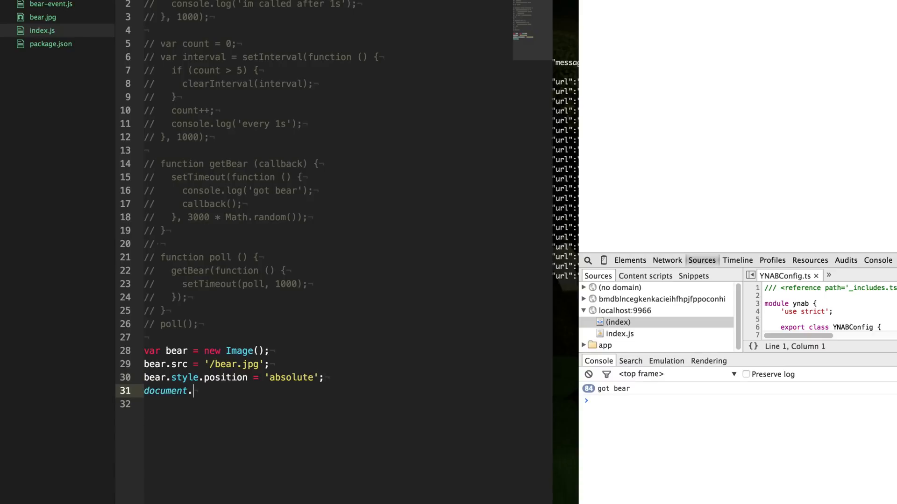
type("body.appendC")
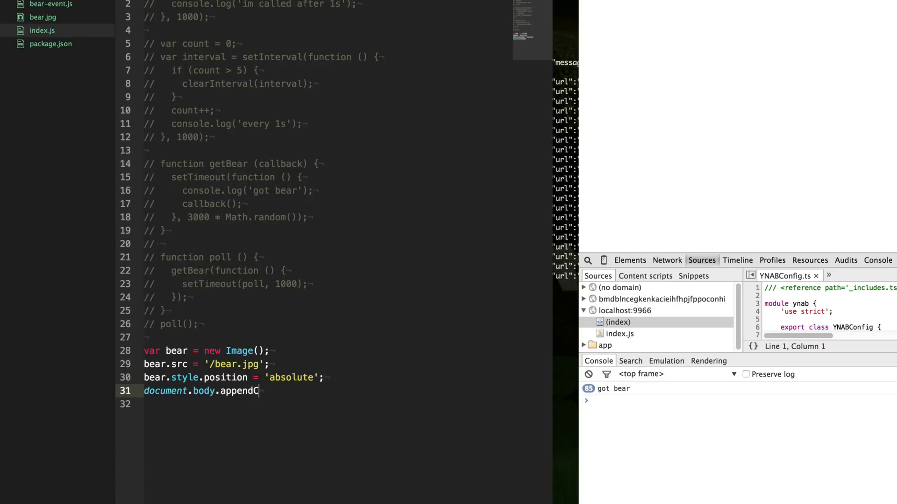
type("hild(bear);")
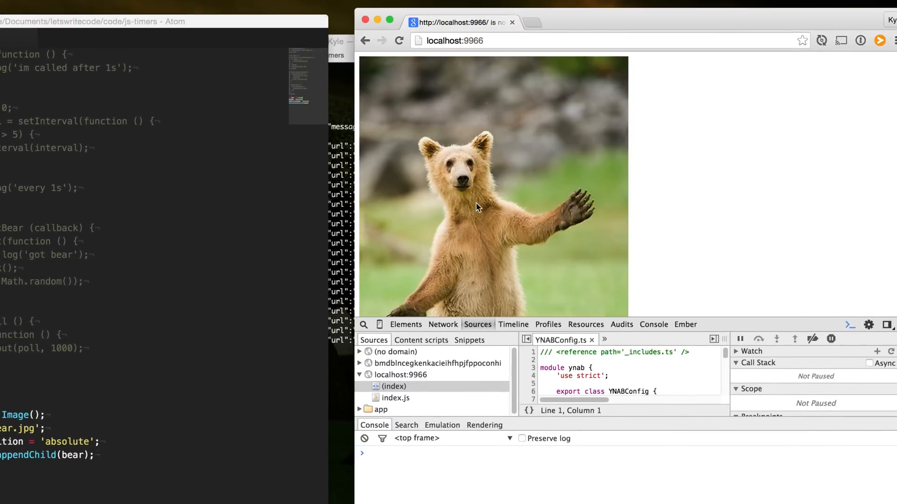
mouse_move(532, 168)
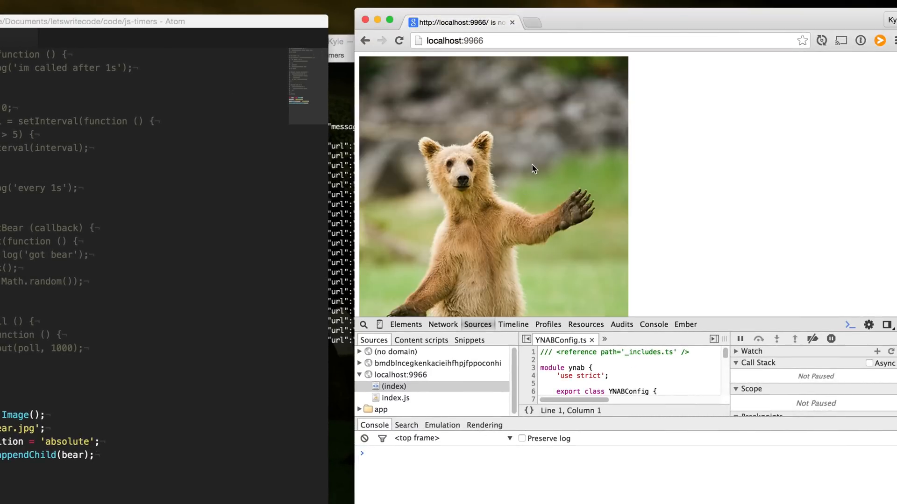
mouse_move(543, 191)
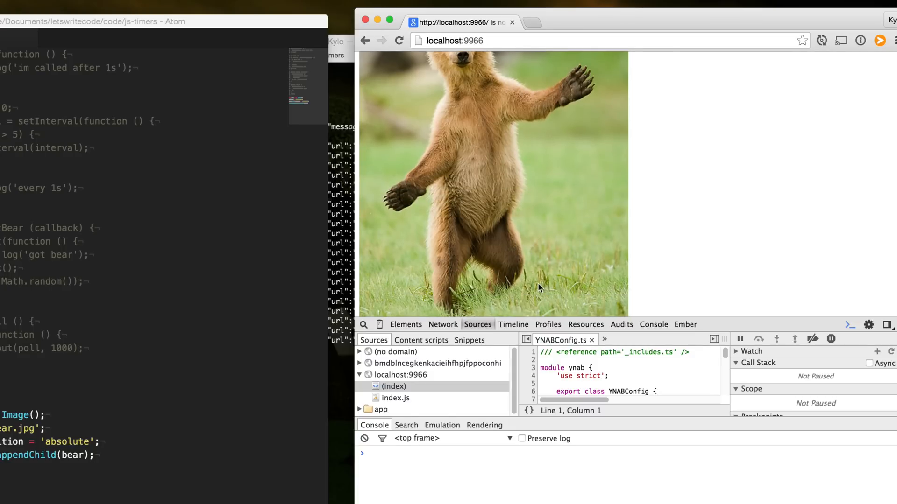
mouse_move(504, 294)
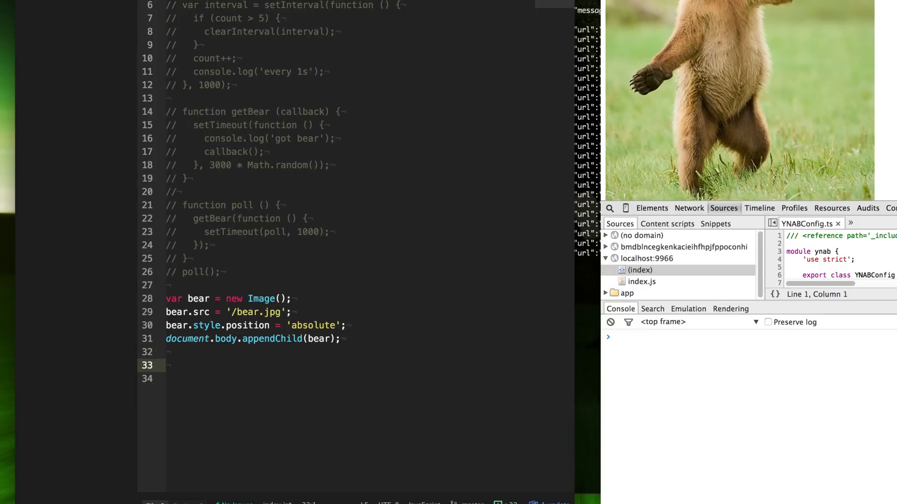
Step: Declare a delta variable and add an empty setInterval with a 100 ms delay
type("var delta = 0;")
left_click(370, 379)
type("func")
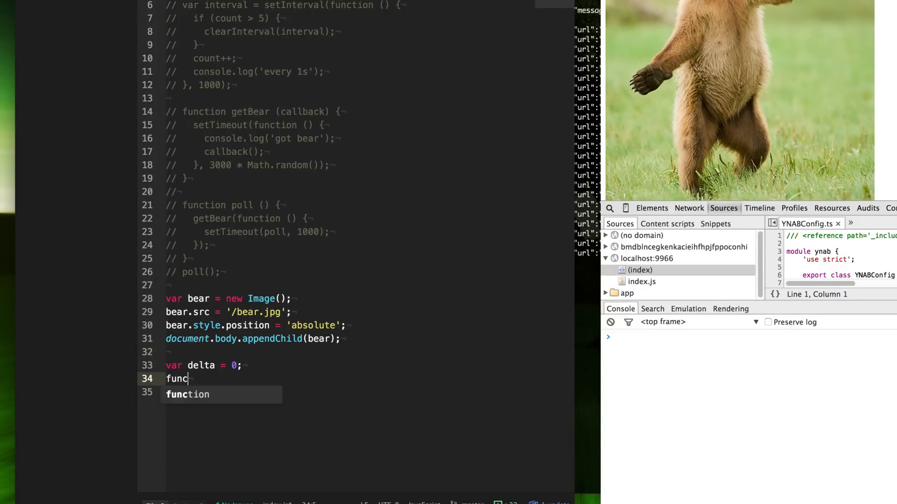
type("seI")
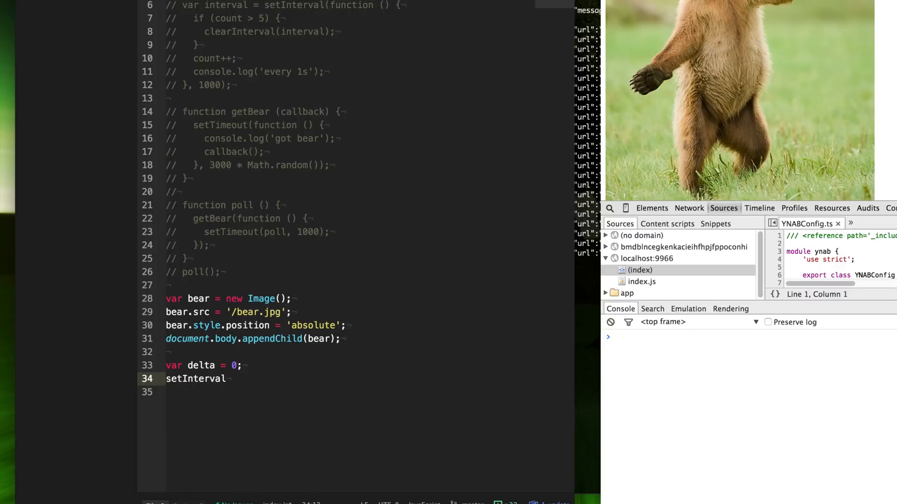
type("(function () {})")
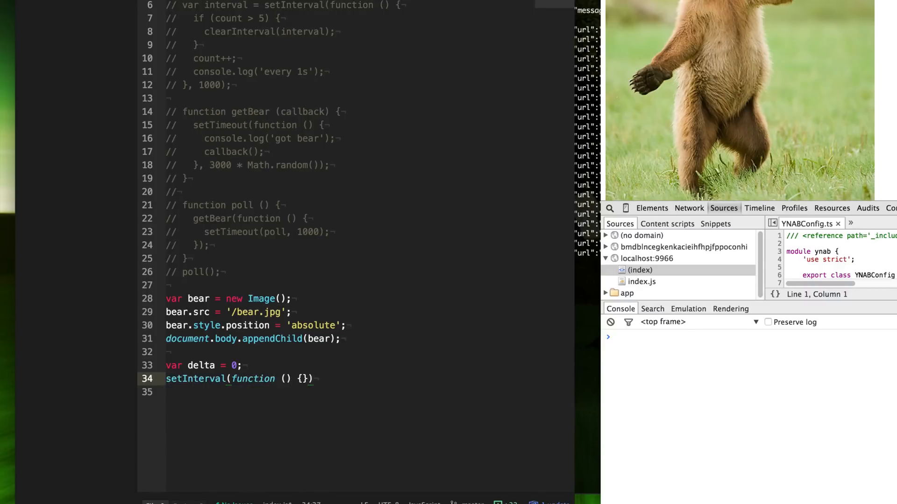
type(";")
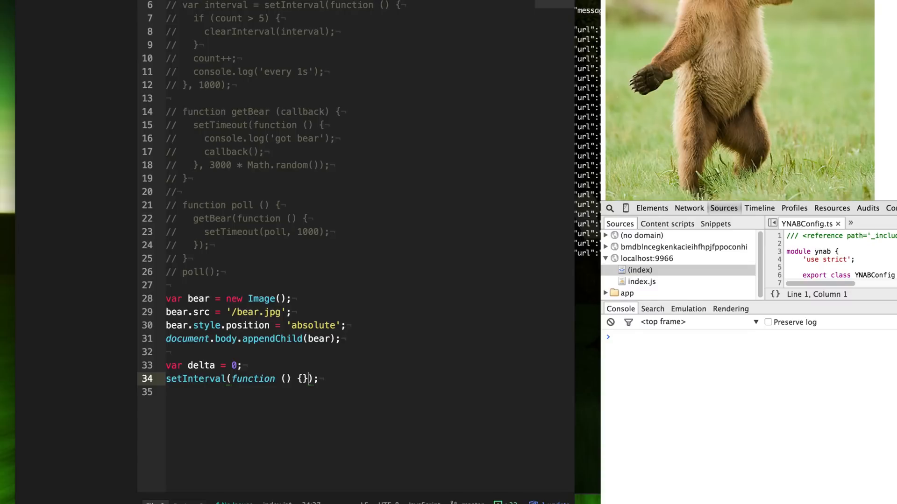
type(", 100);")
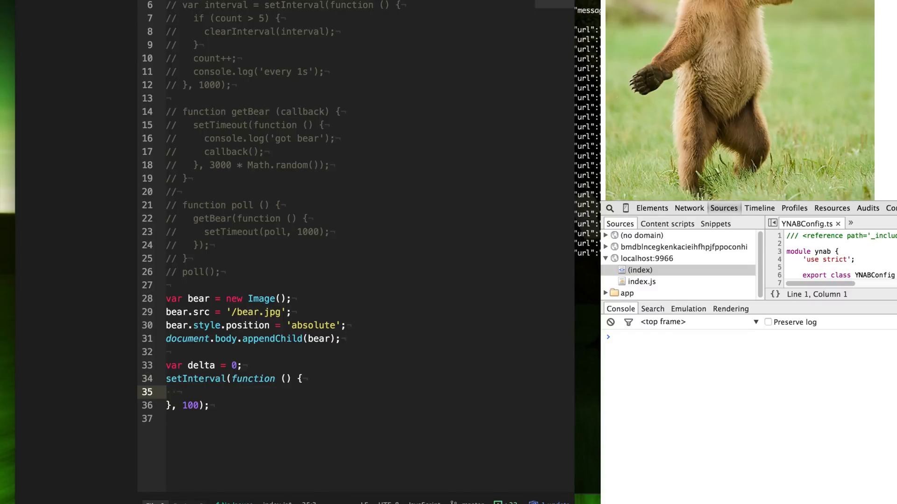
Step: Inside the interval, set bear.style.left to Math.sin(delta) + 'px' and increment delta
type("bear.style.")
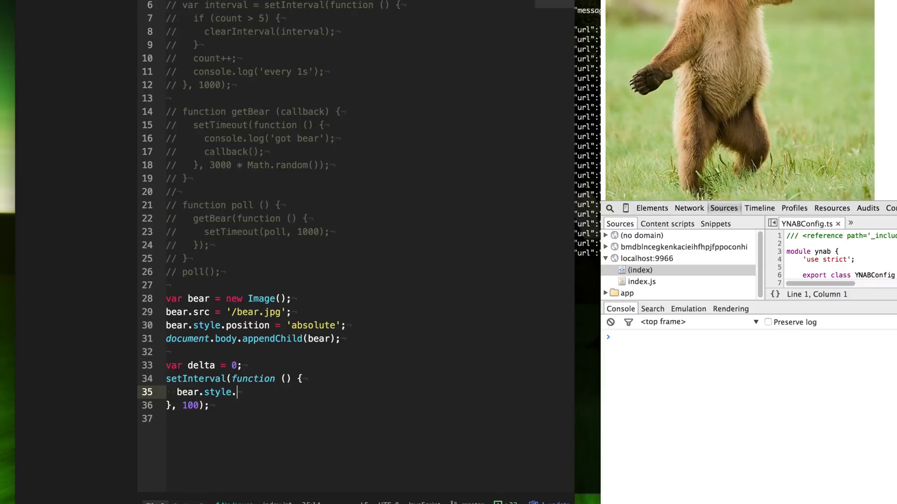
type("left =")
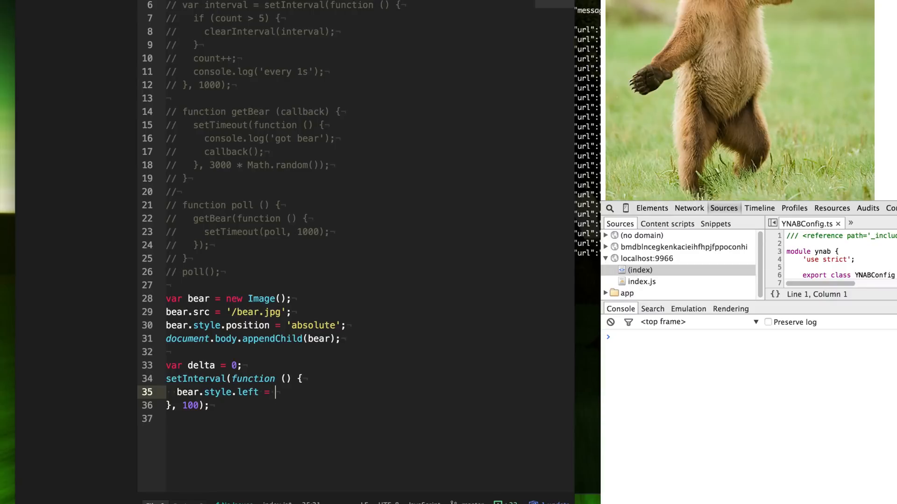
type("Math.s")
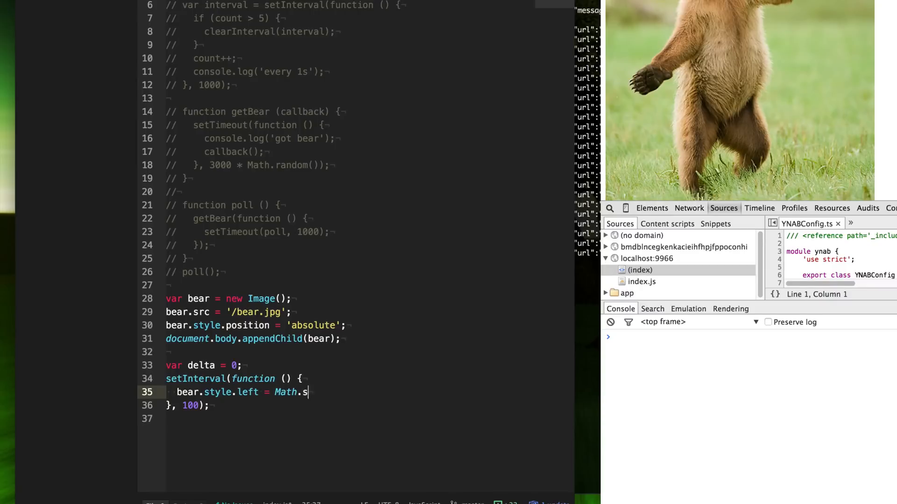
type("in()")
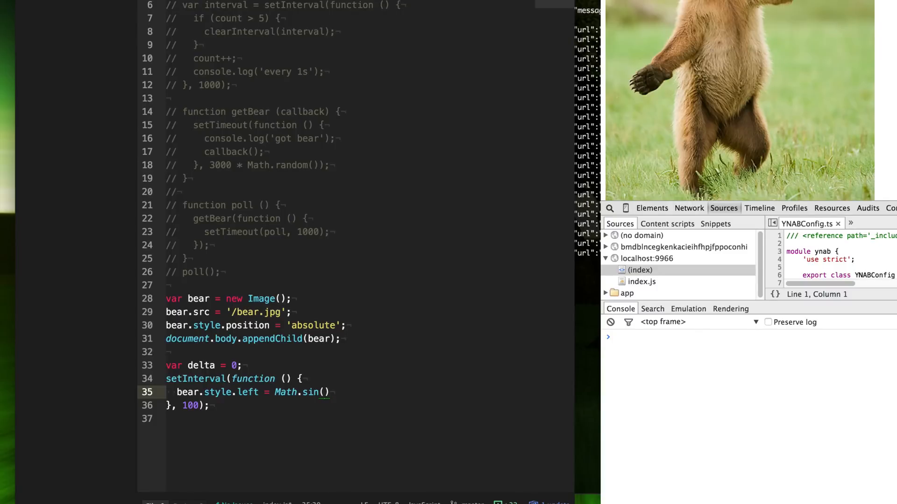
type("delta")
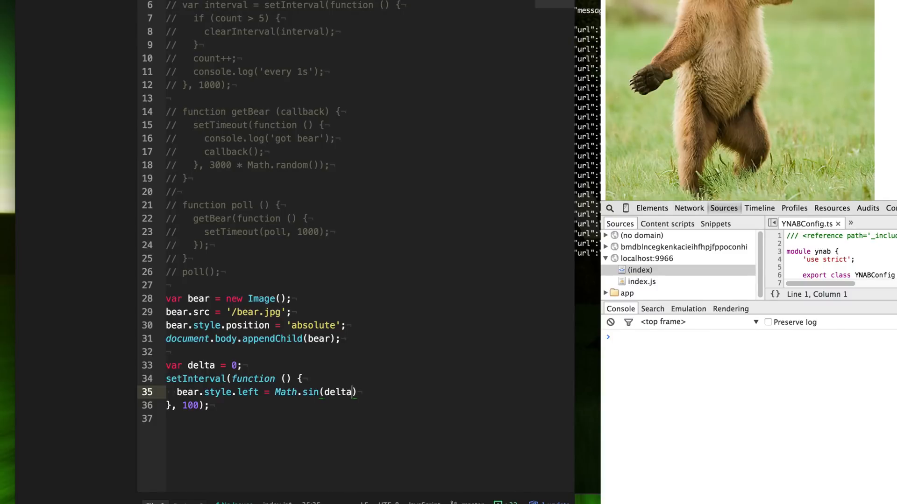
type("=")
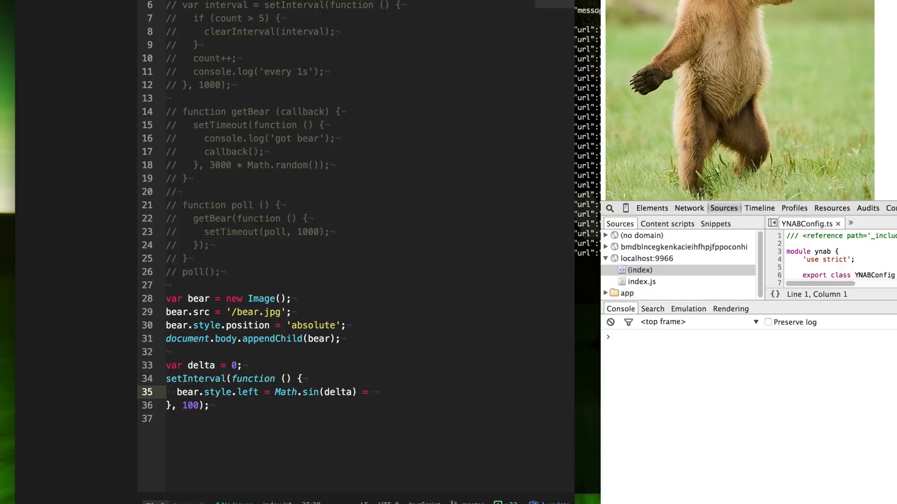
type("+ 'pox'")
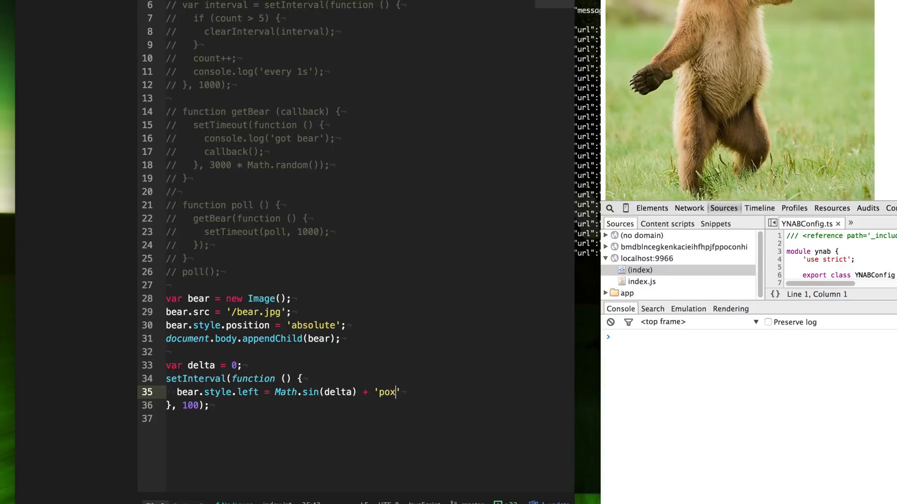
type("px';")
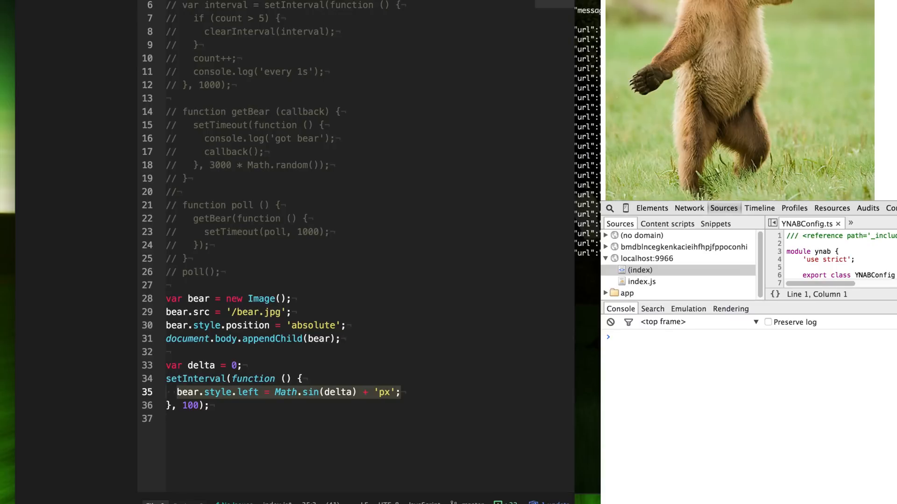
type("delta")
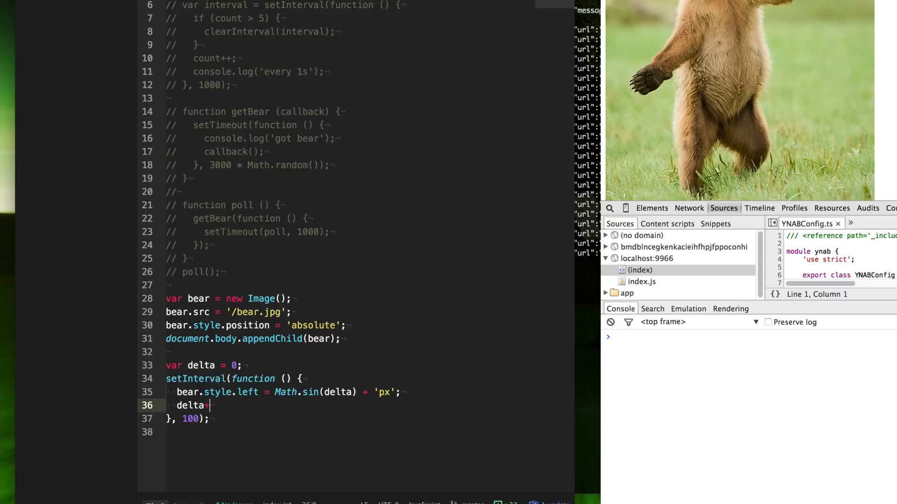
type("+= 10")
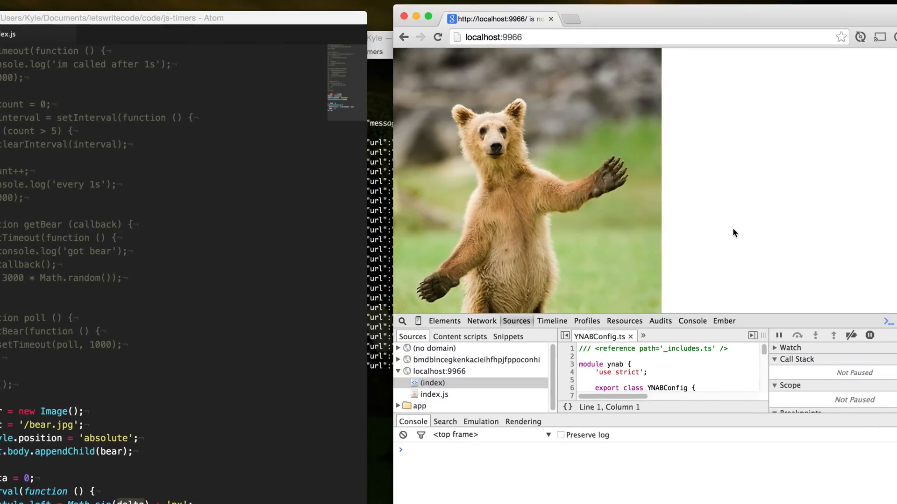
mouse_move(164, 385)
type("var am")
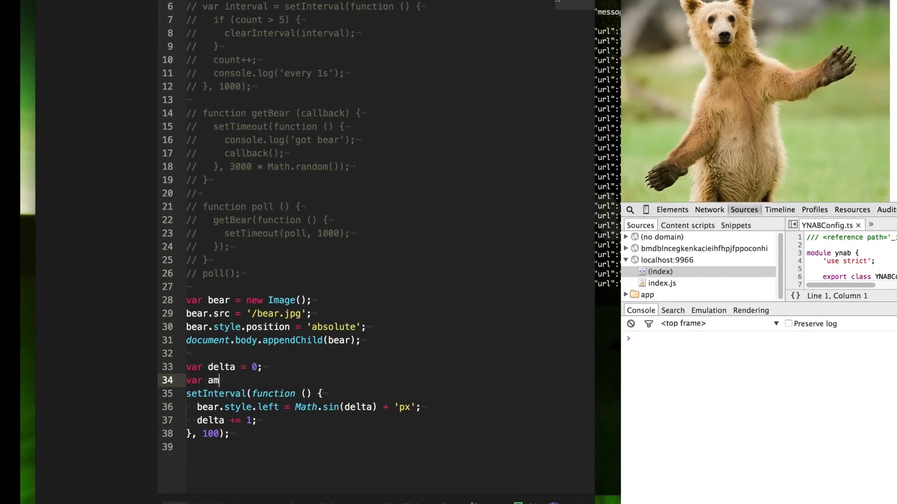
Step: Declare var amount = 50 and prefix Math.sin(delta) with amount * in the left assignment
type("ount = 5")
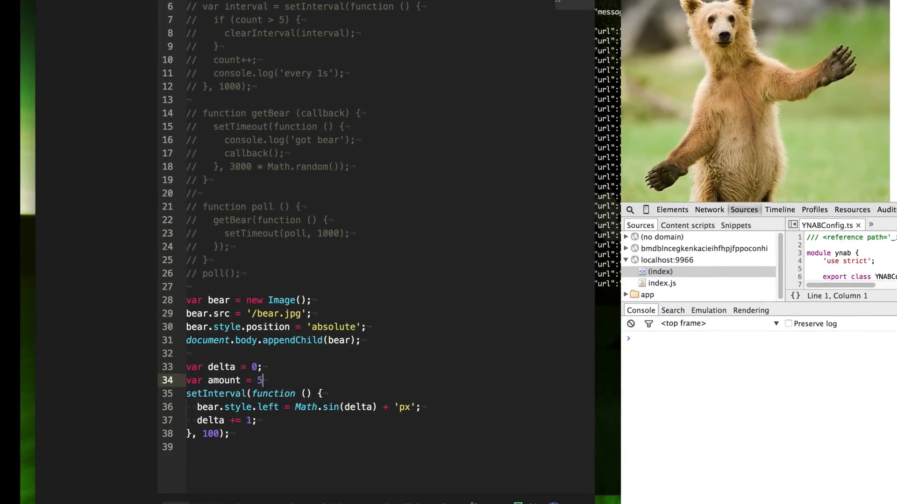
type("0;")
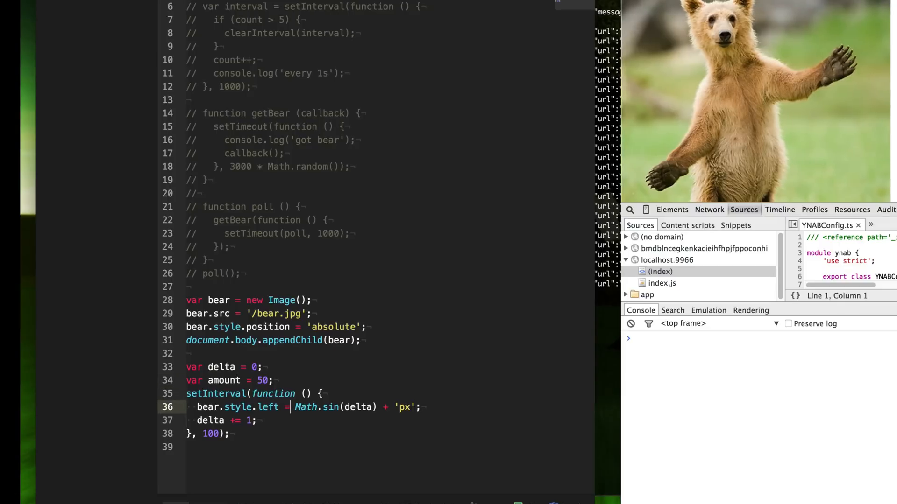
type("amount *")
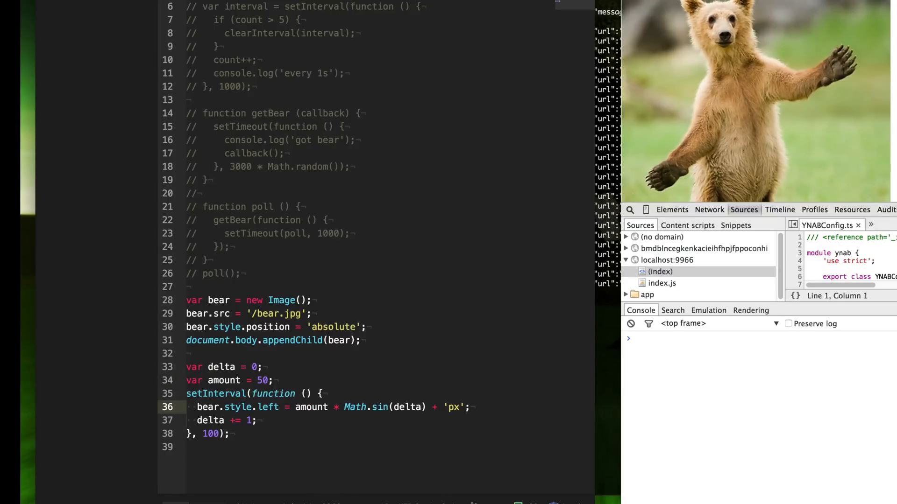
left_click(344, 407)
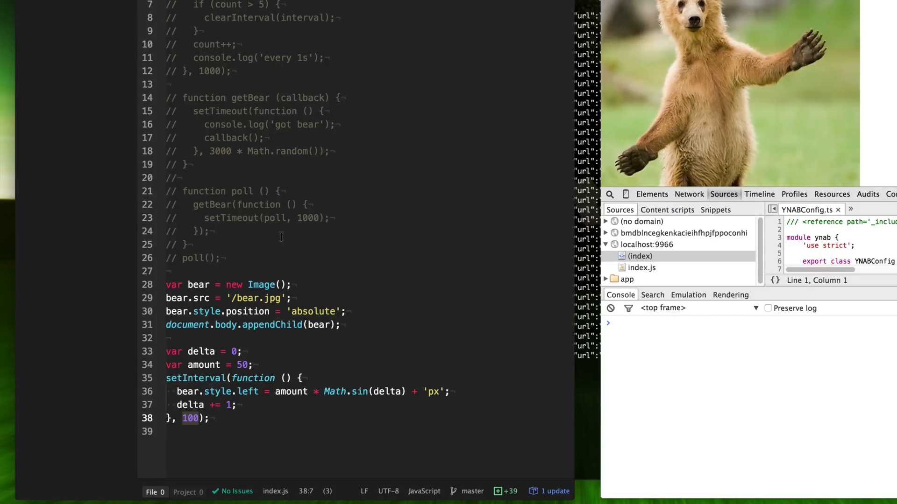
Step: Add a function draw () declaration line at the interval code
left_click(323, 378)
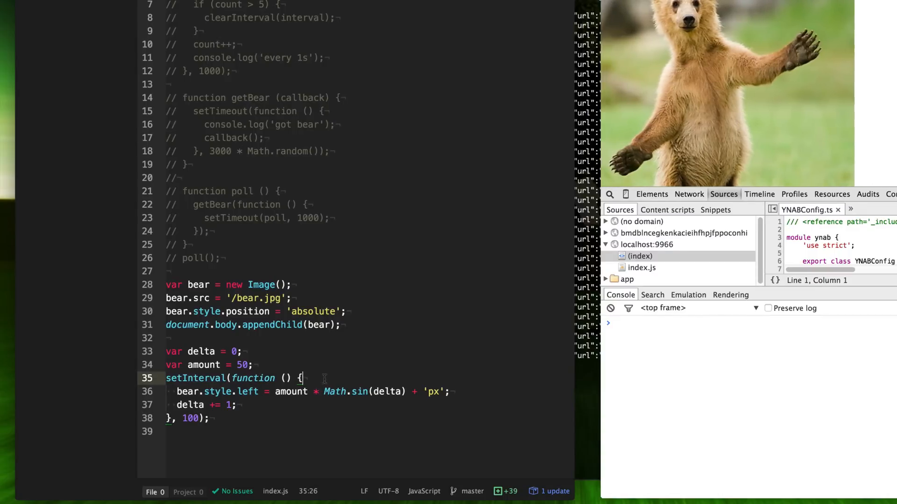
key("Enter")
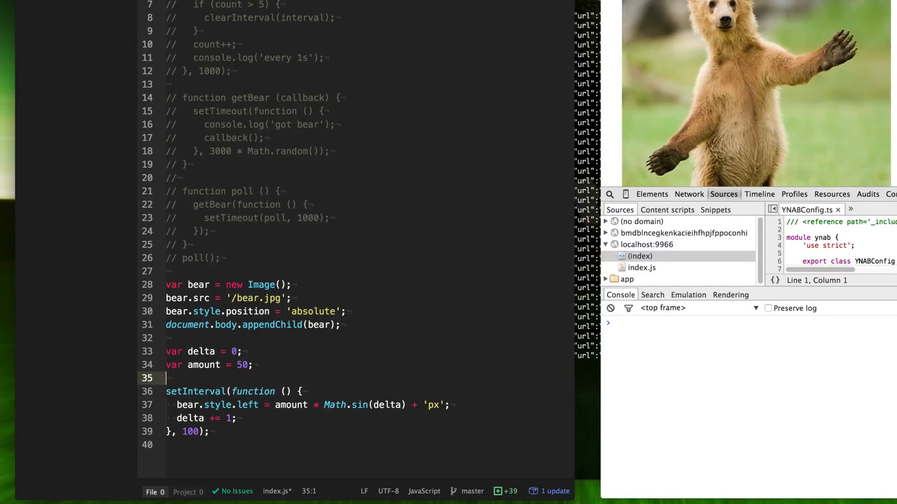
type("function")
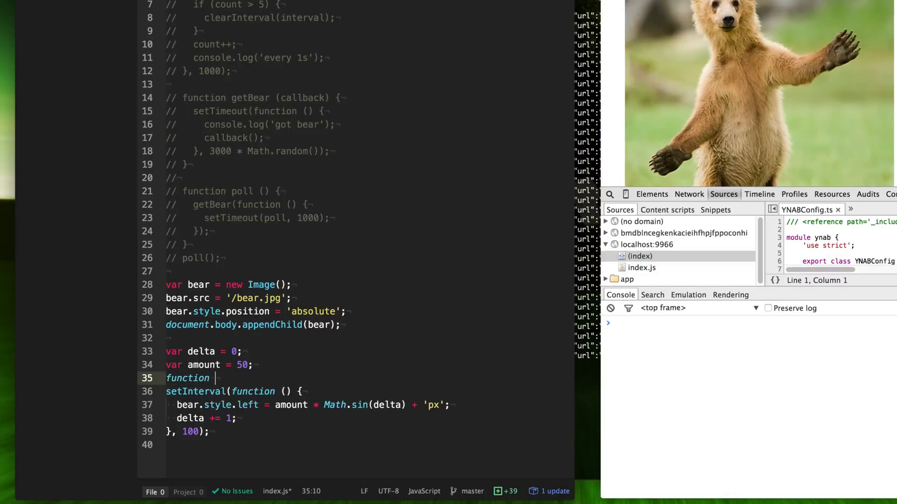
type("draw () {")
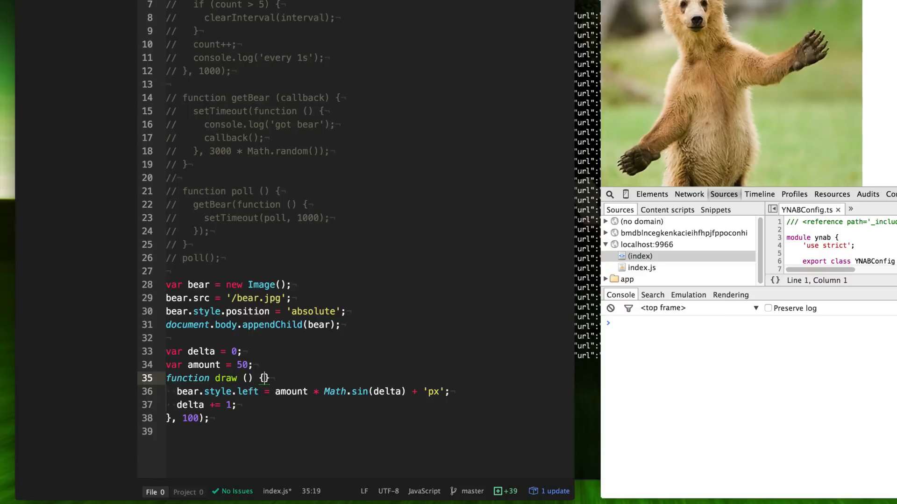
Step: Call draw(), add requestAnimationFrame(draw) inside it, and step delta by .1
left_click(209, 418)
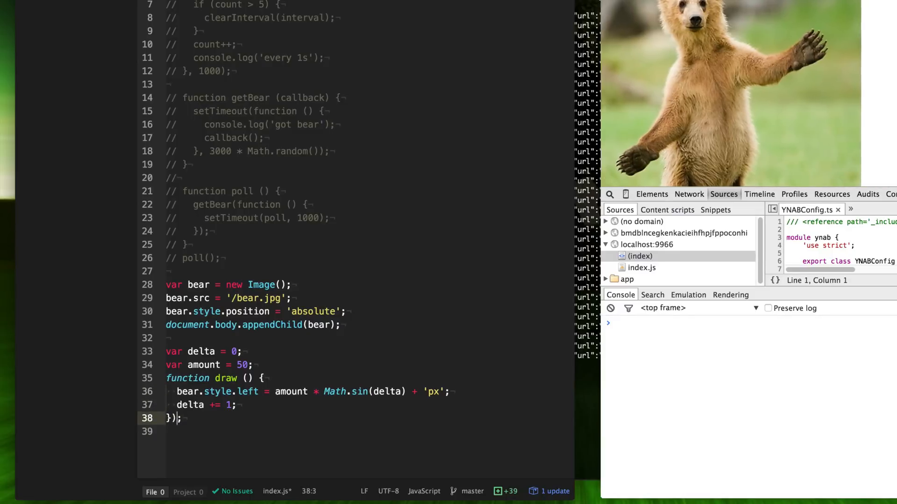
type("dr")
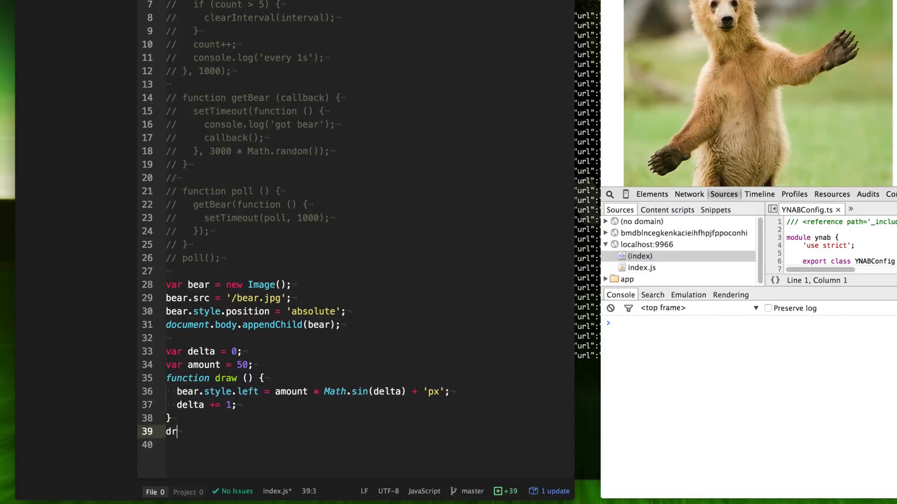
type("aw();")
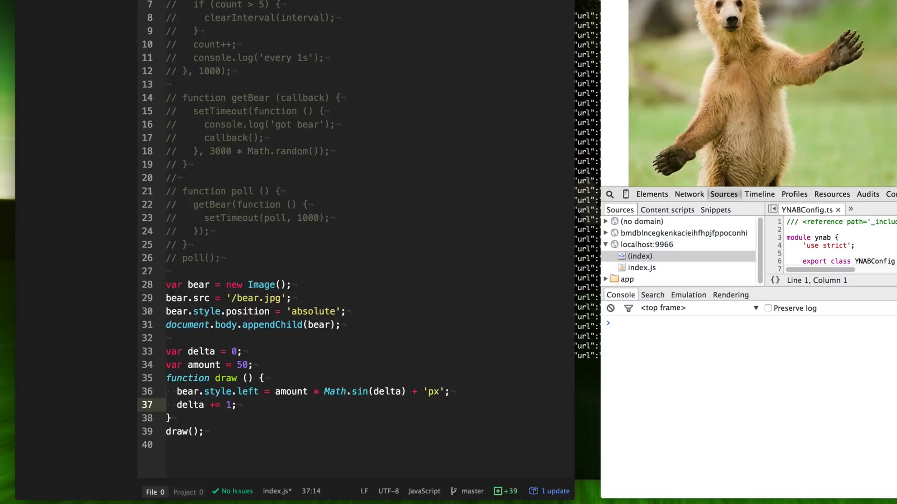
key("Enter")
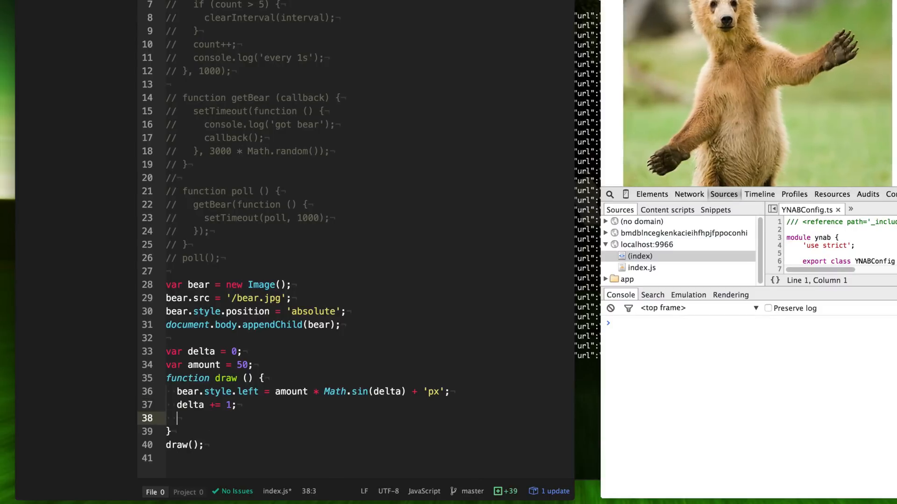
type("requestAnimationFrame")
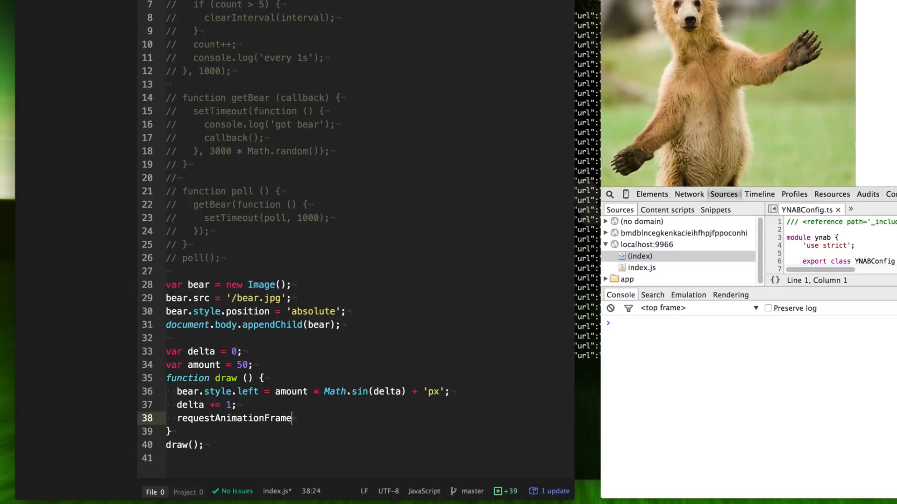
type("(draw);")
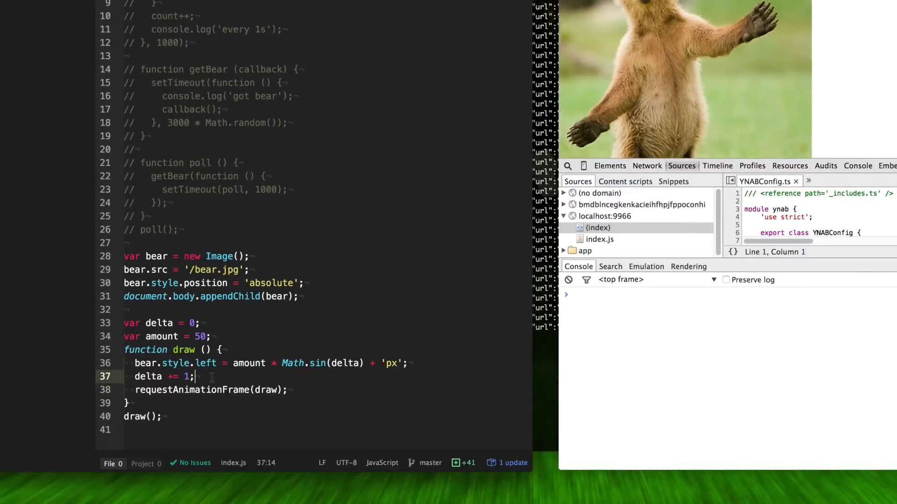
type(".")
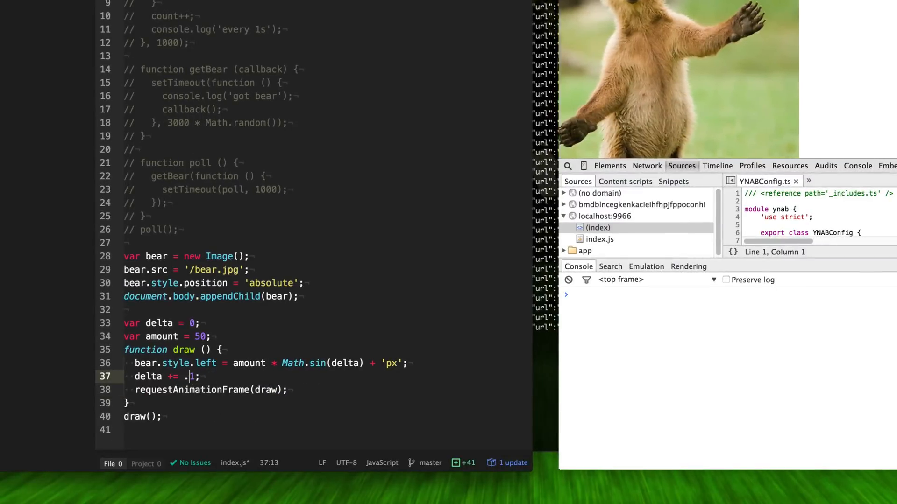